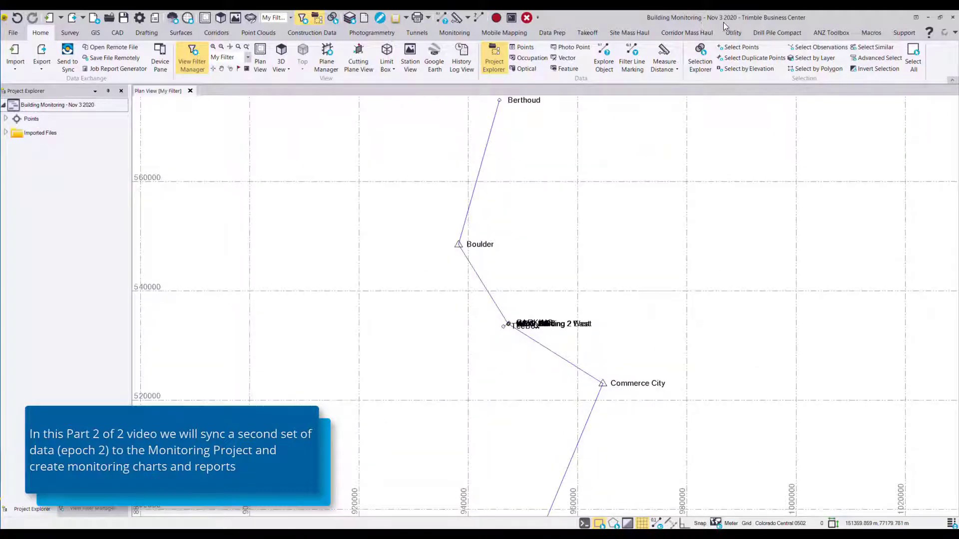
mouse_move(428, 318)
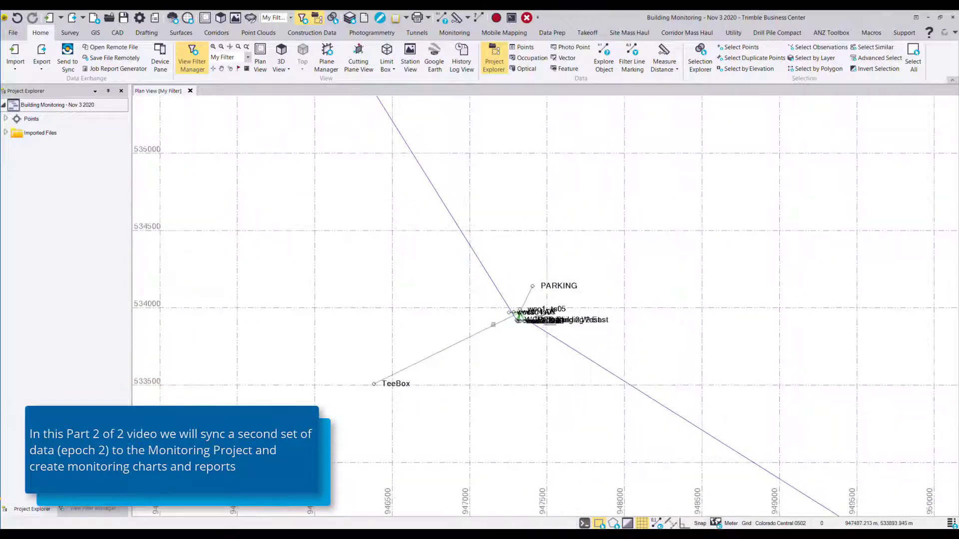
Zoom the plan view onto the PARKING point cluster and show the Monitoring ribbon
scroll(up, 3)
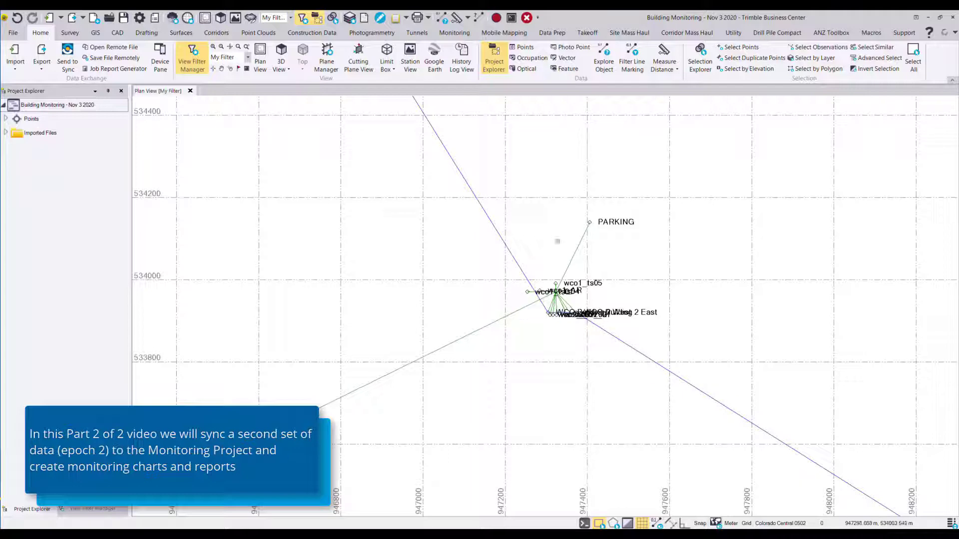
click(453, 33)
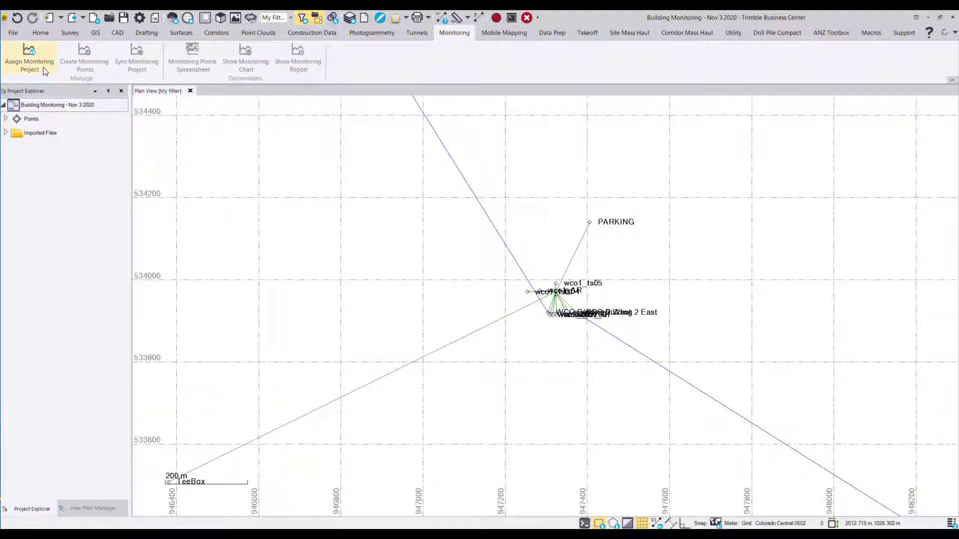
Assign the project to Building Monitoring Example and pick the monitoring epoch date
click(29, 61)
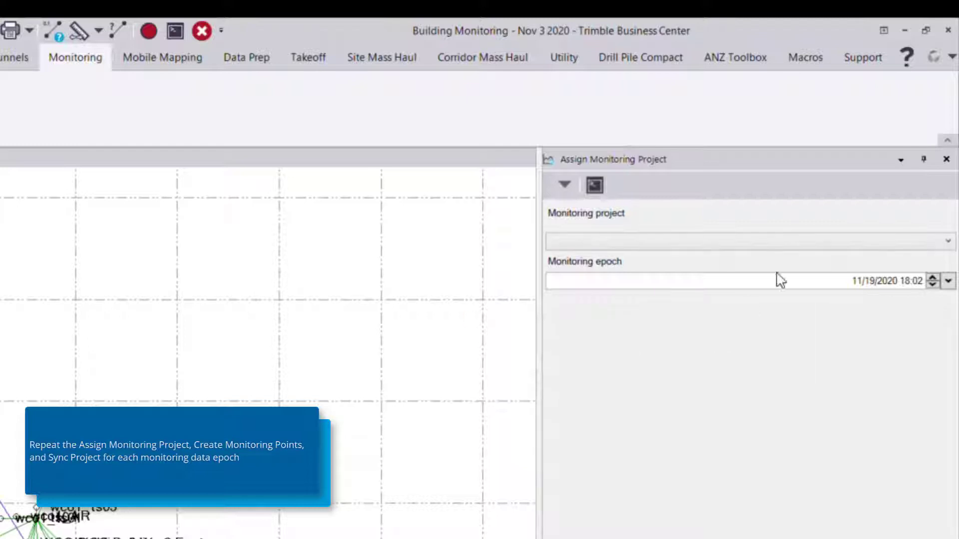
click(947, 240)
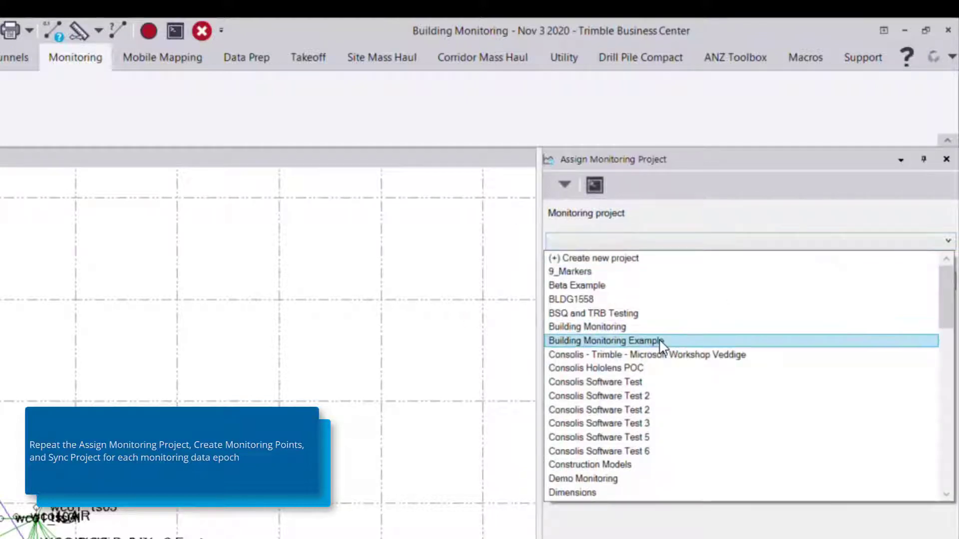
click(604, 341)
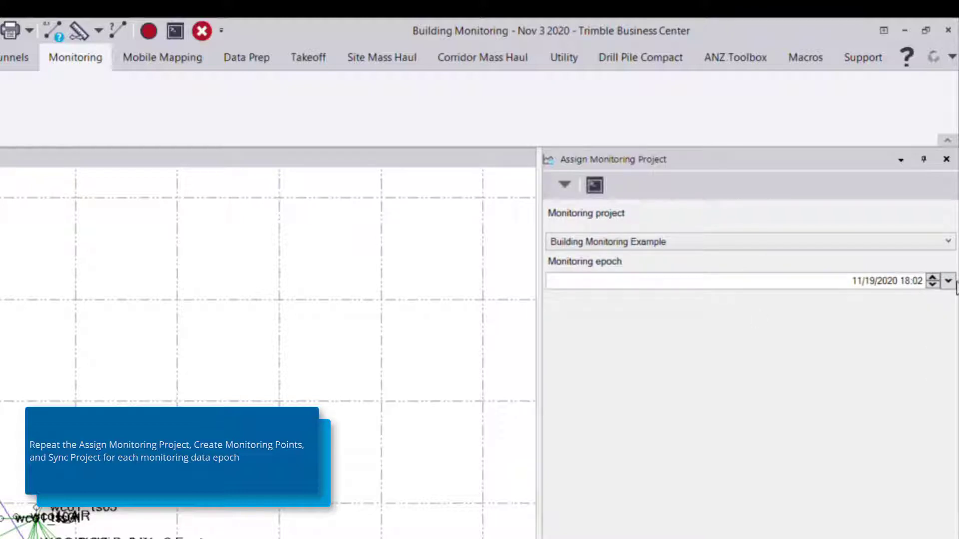
click(948, 281)
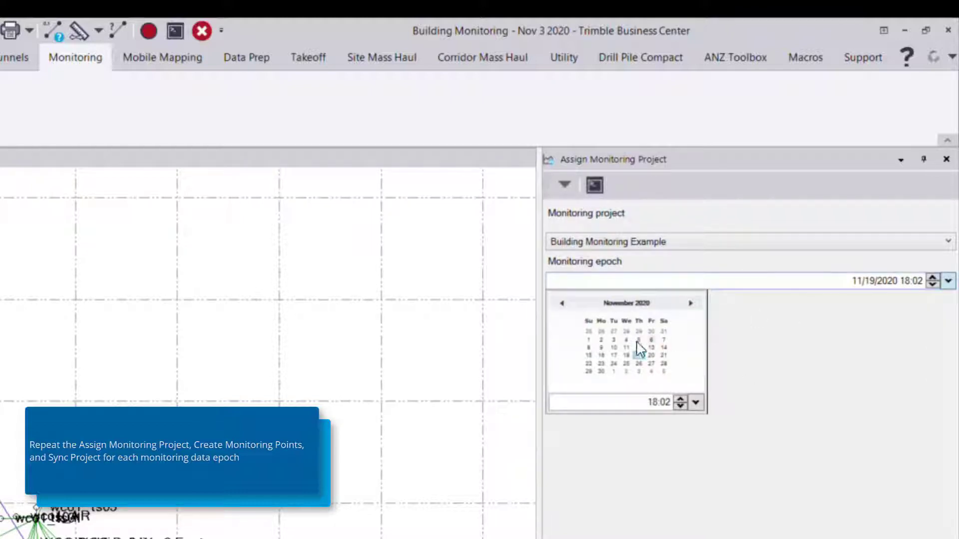
click(613, 338)
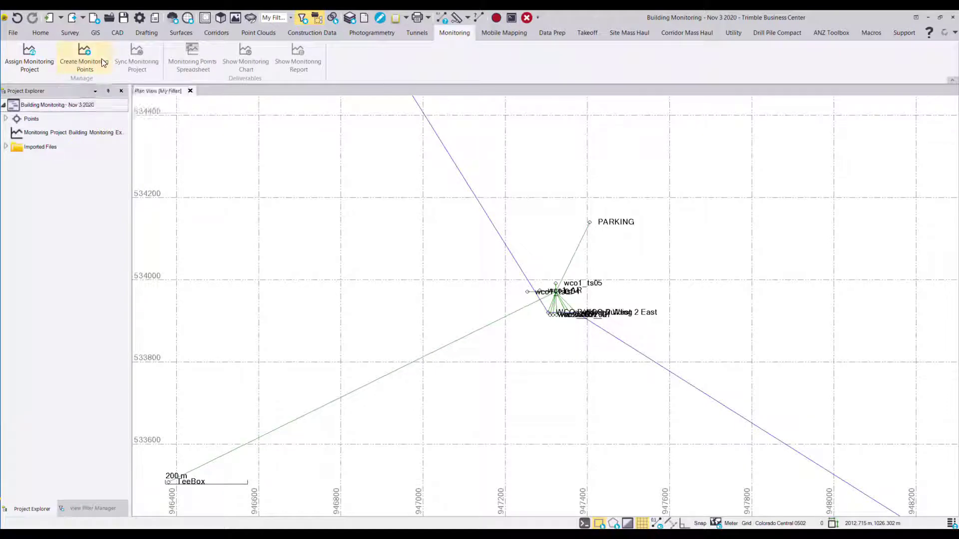
Create monitoring points from the auto-selected survey points, such as Boulder, ts04 and TeeBox
click(84, 61)
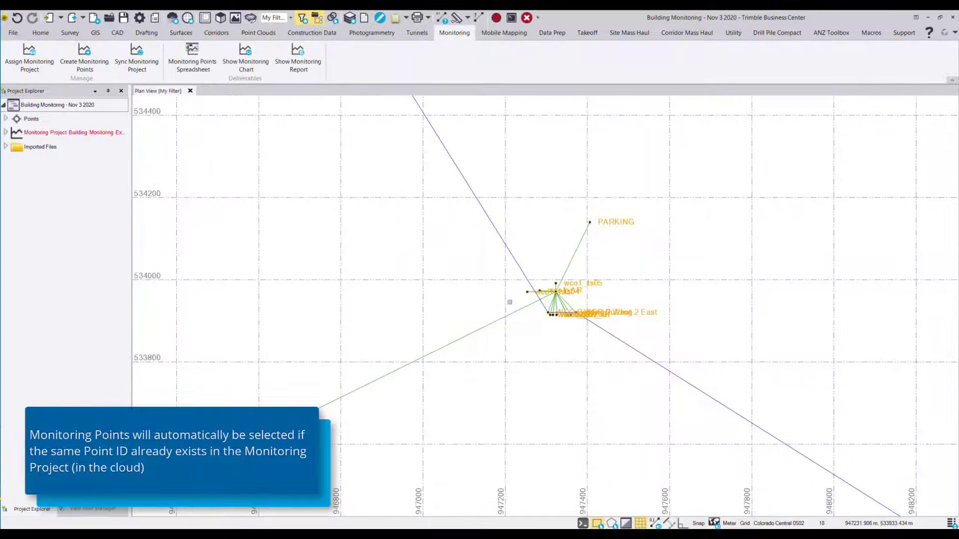
click(5, 132)
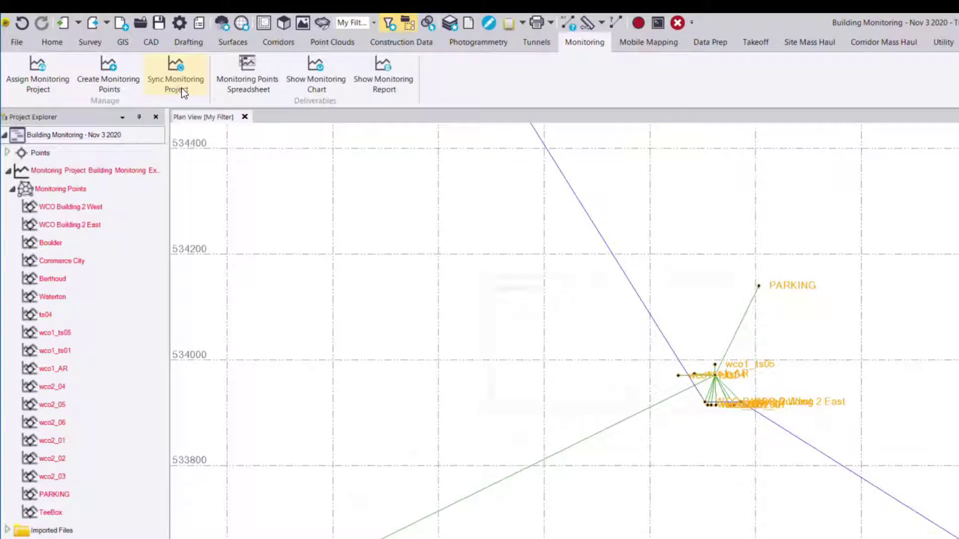
Sync the monitoring project so displacement arrows and wco1_ts05's 0.022 m displacement show
click(175, 74)
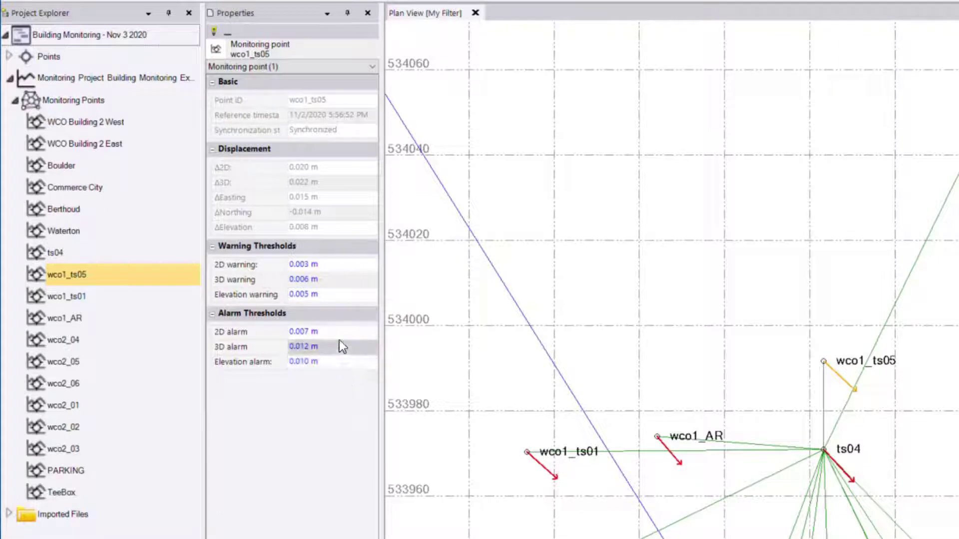
mouse_move(311, 354)
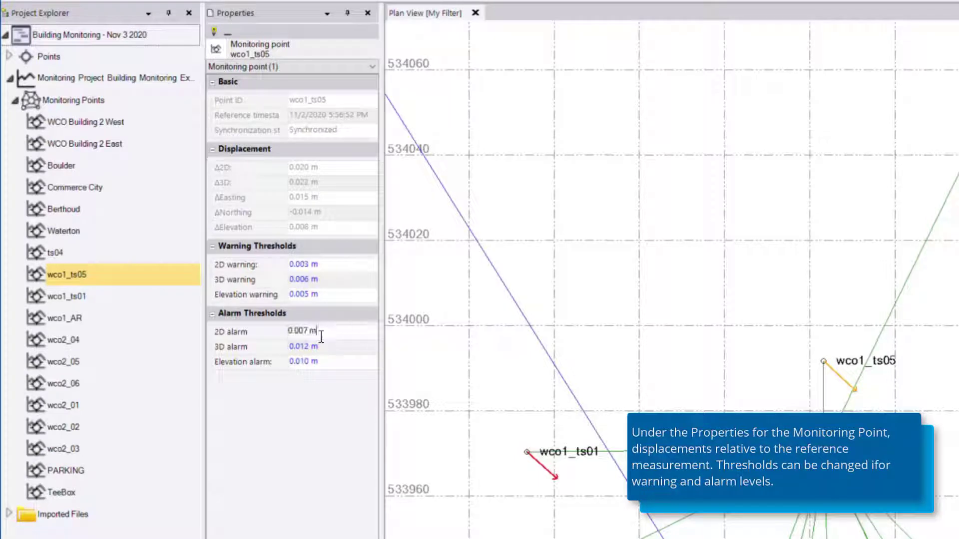
Set wco1_ts05's 2D alarm threshold to 0.030 m and 3D alarm to 0.050 m
double_click(302, 330)
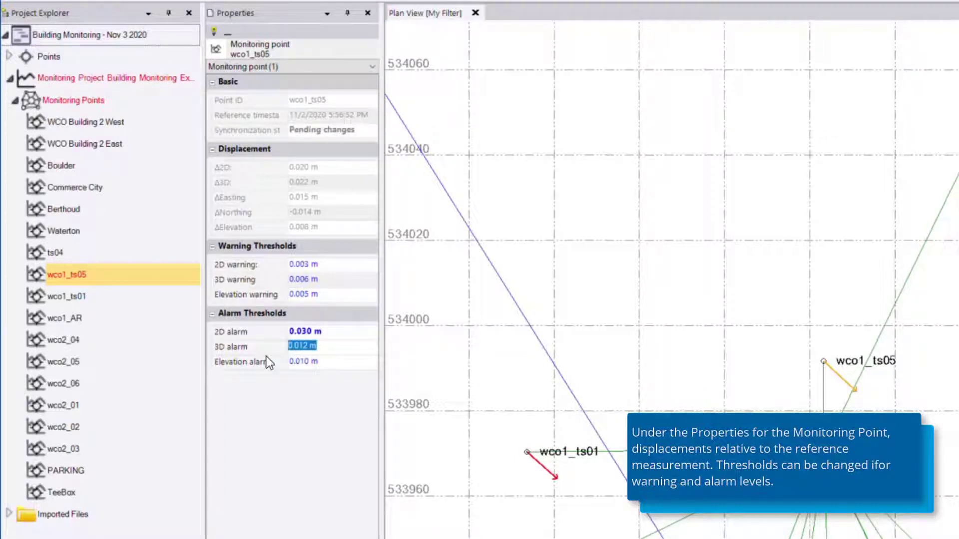
text(0.050 m)
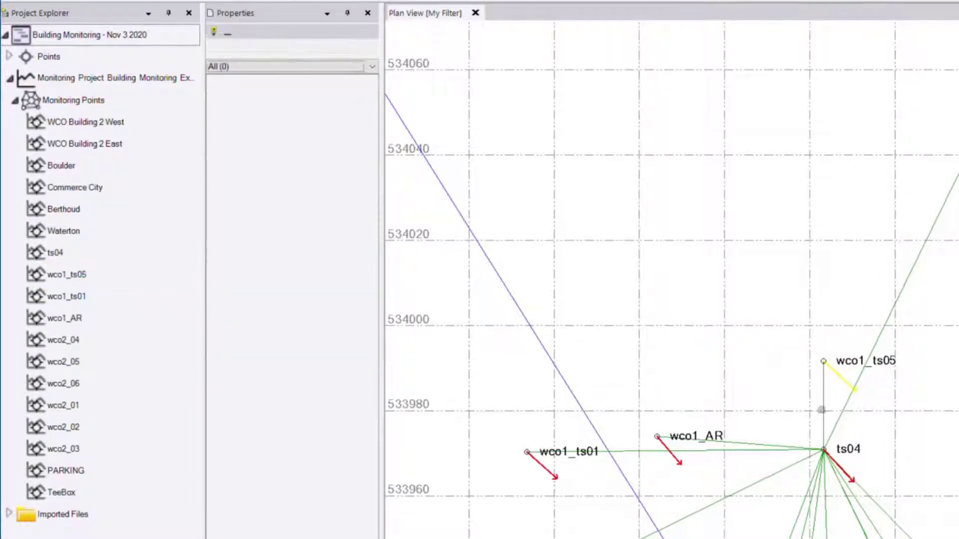
Select wco1_ts05 in the plan view to confirm its 0.050 m alarm thresholds
scroll(down, 3)
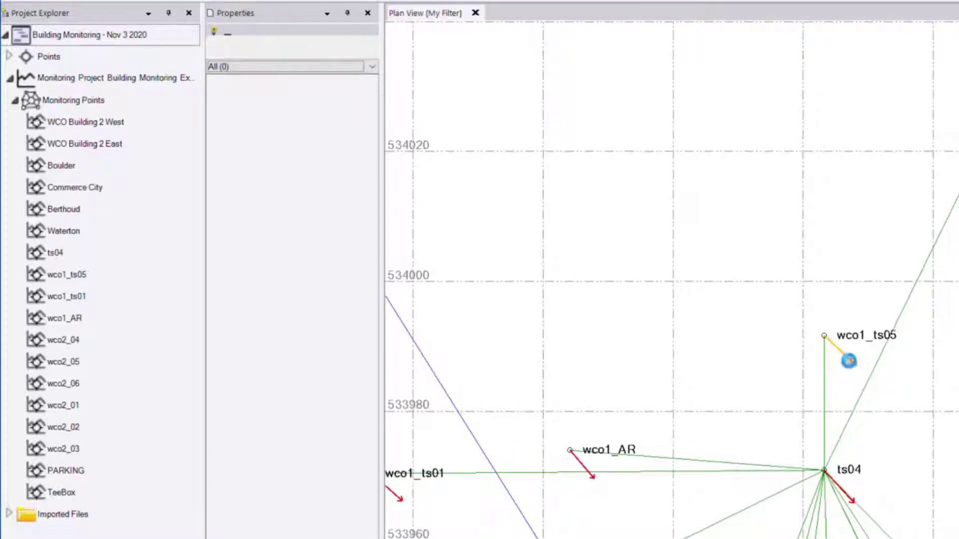
click(66, 275)
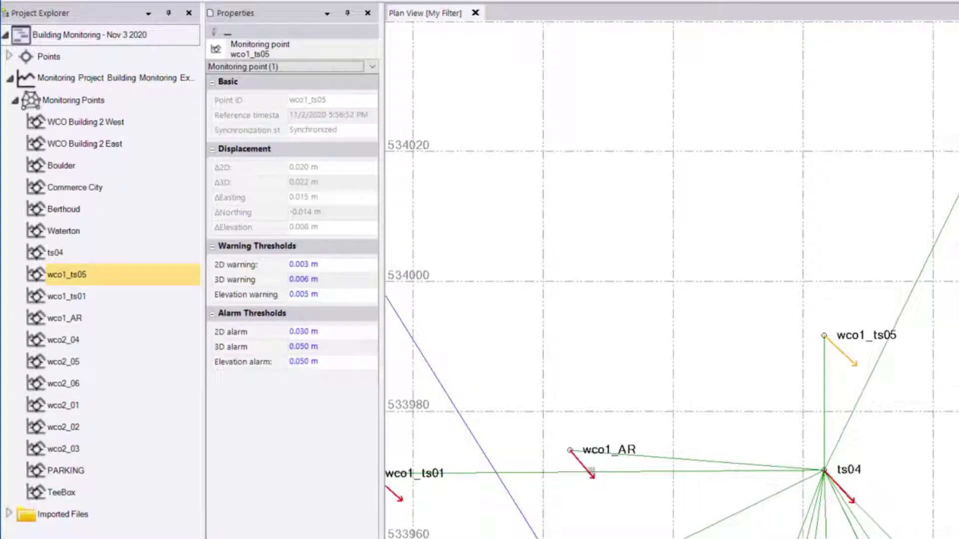
mouse_move(590, 477)
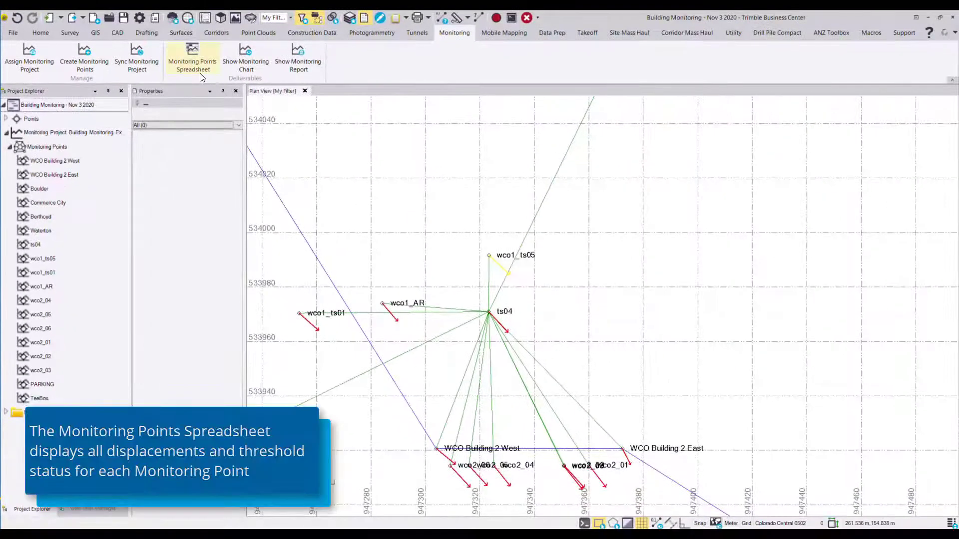
Open the Monitoring Points Spreadsheet and sort rows by Point ID, descending then ascending
click(192, 61)
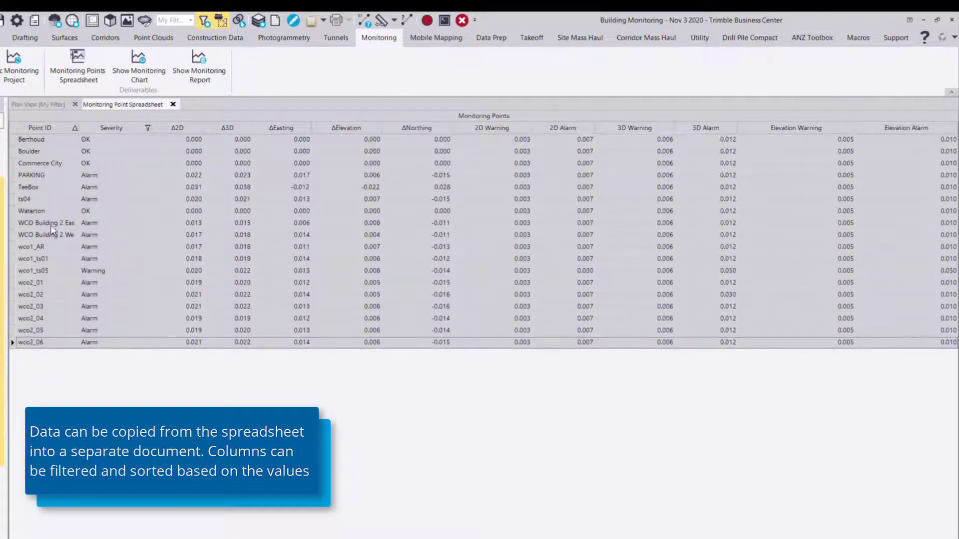
click(46, 235)
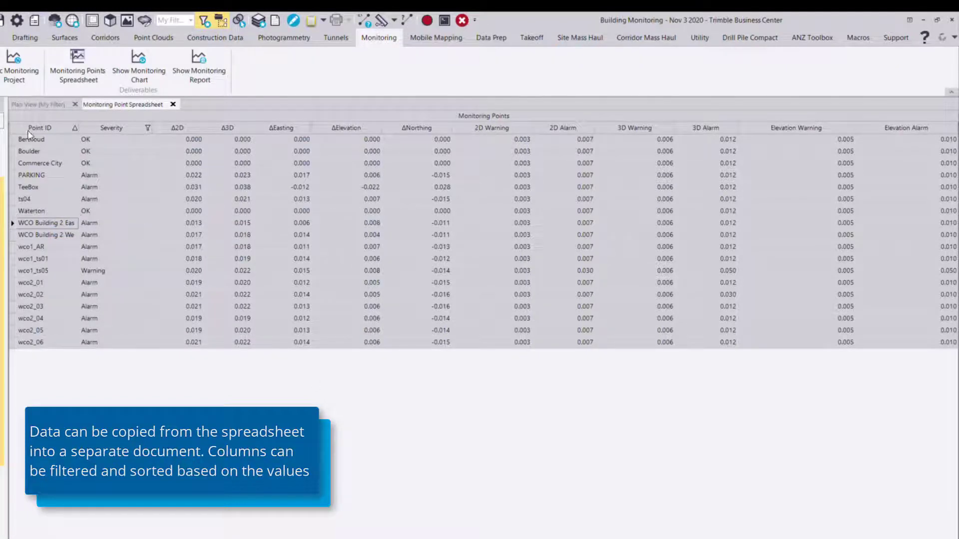
click(39, 128)
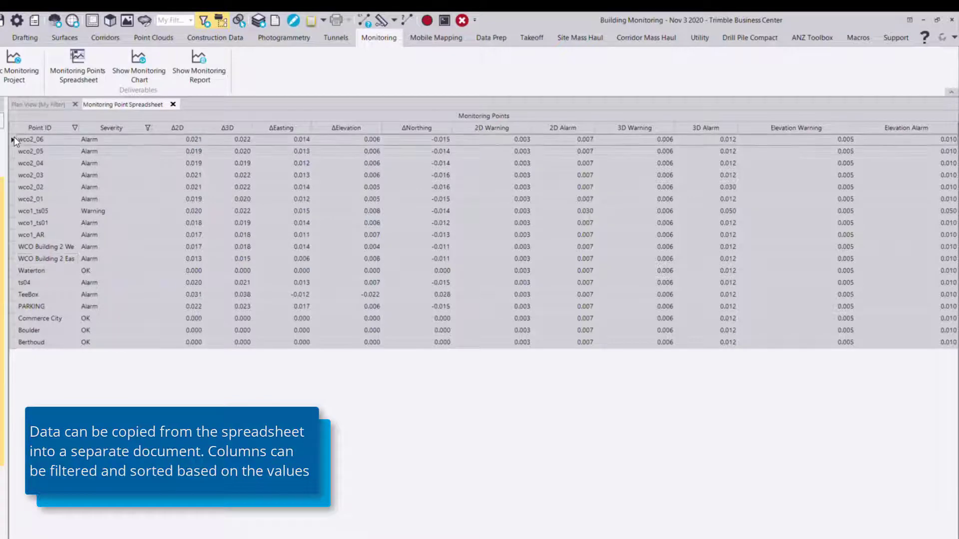
click(39, 128)
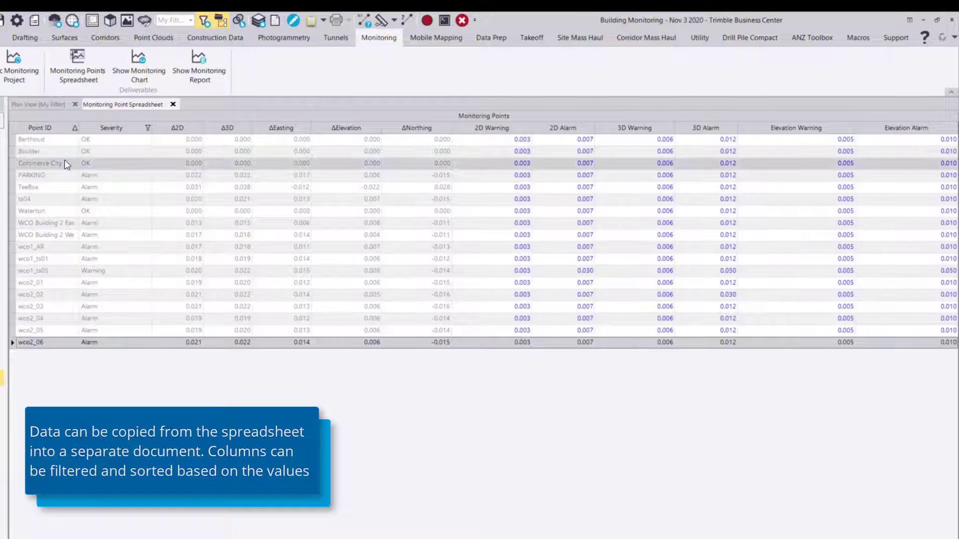
Filter the Severity column to show only Alarm points
click(147, 128)
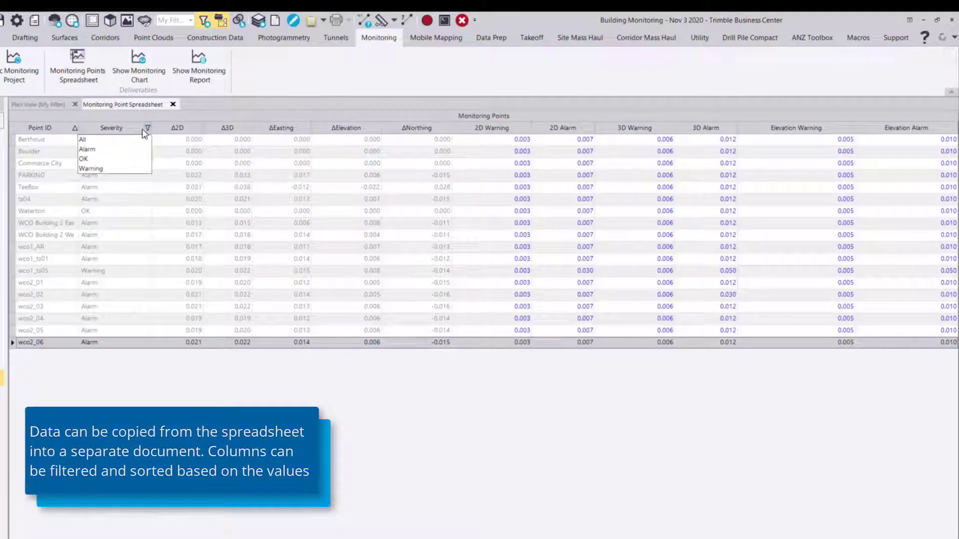
click(87, 149)
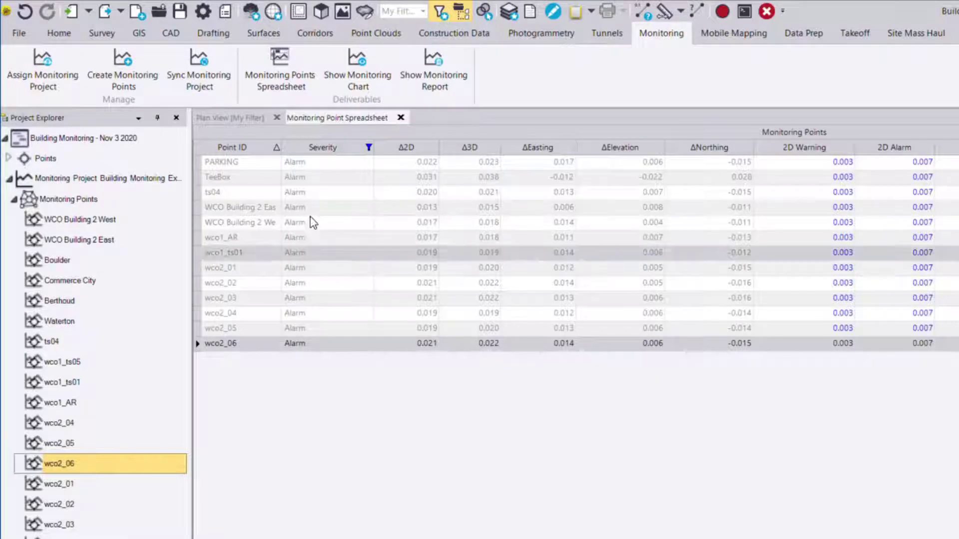
mouse_move(357, 70)
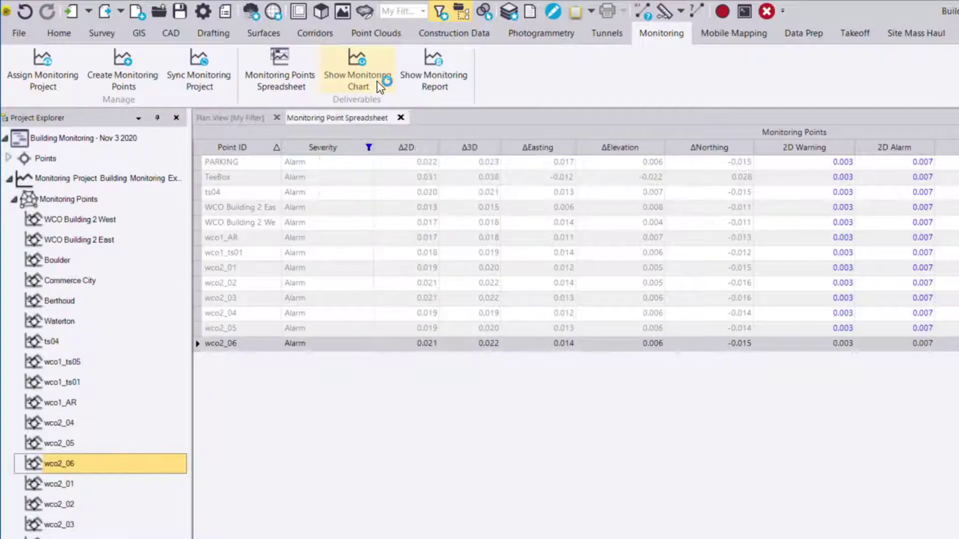
Chart wco2_06's Δ2D and ΔElevation displacements, reading 0.0208 m and 0.0057 m on Nov 3
click(357, 68)
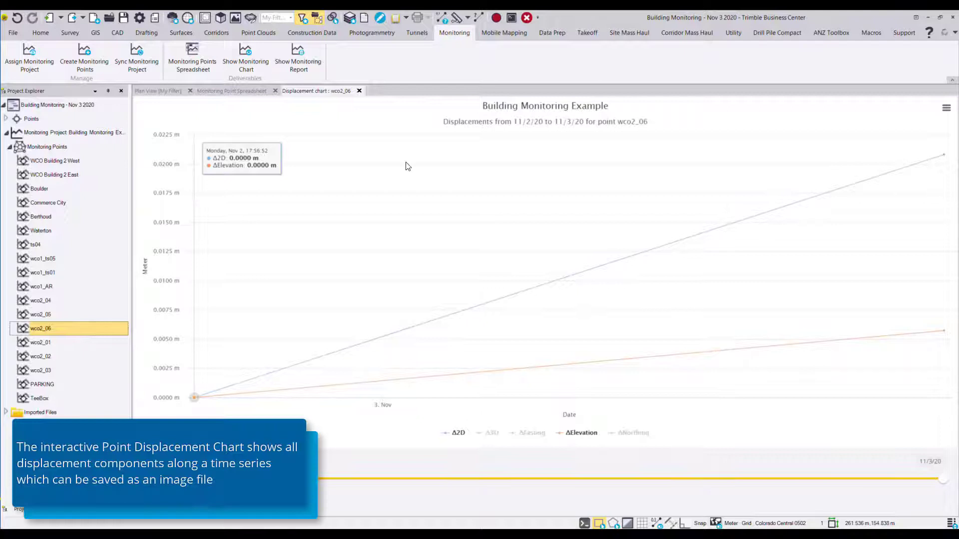
mouse_move(430, 177)
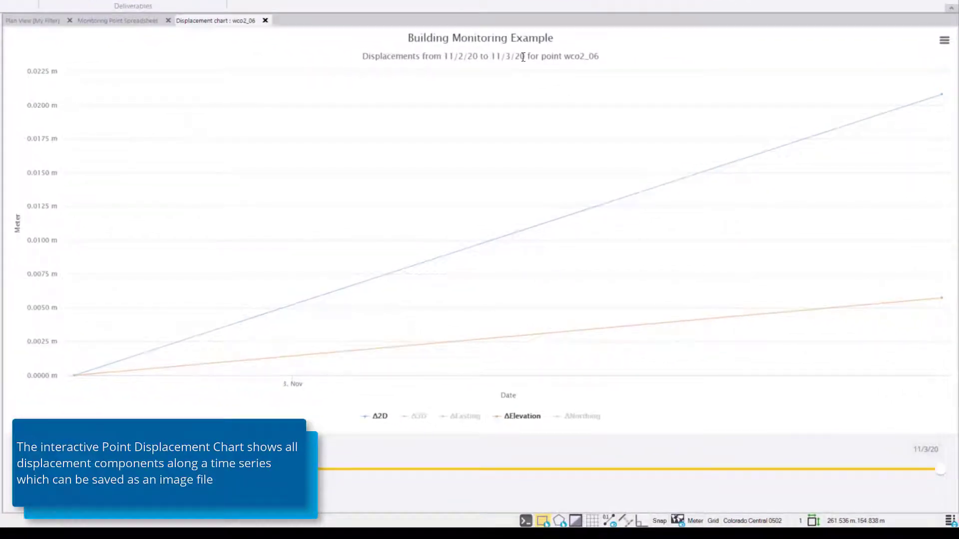
mouse_move(74, 375)
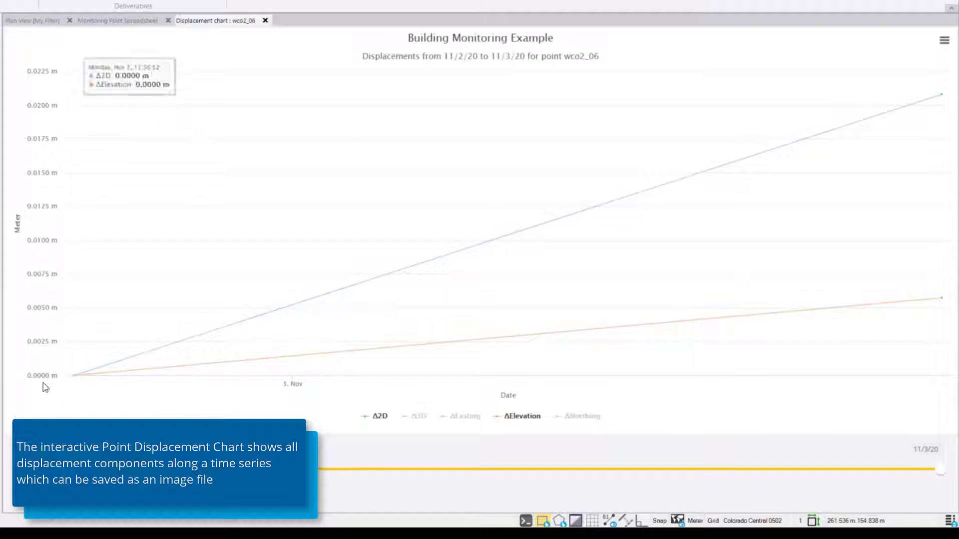
mouse_move(40, 247)
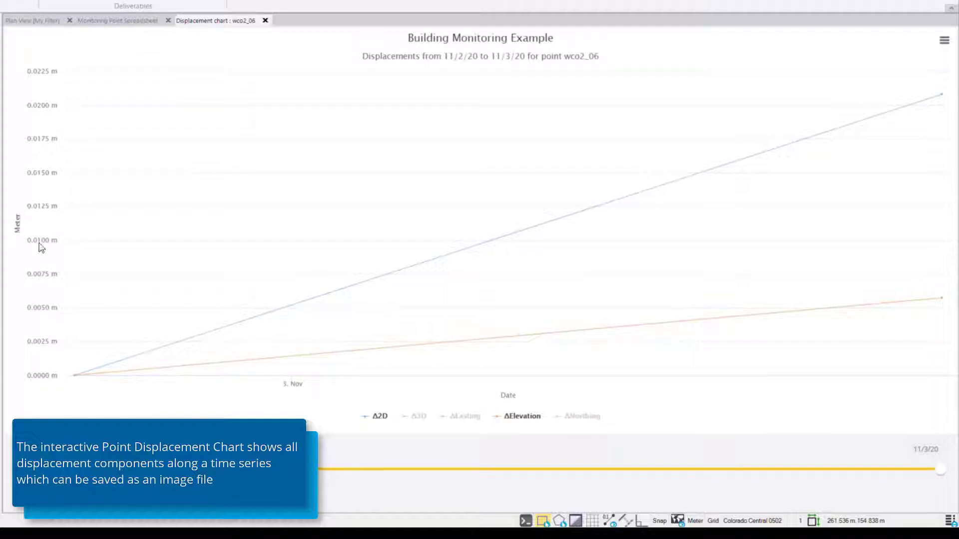
mouse_move(66, 390)
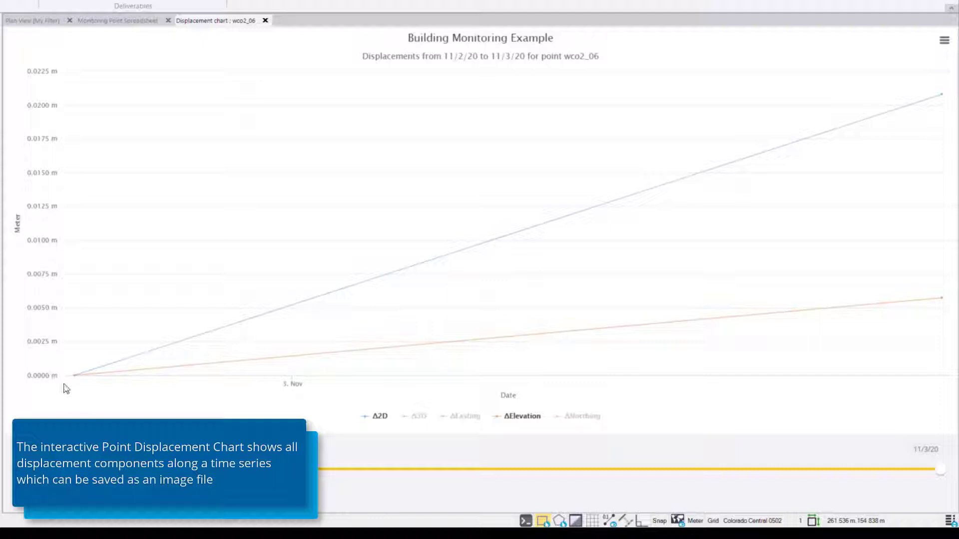
mouse_move(436, 385)
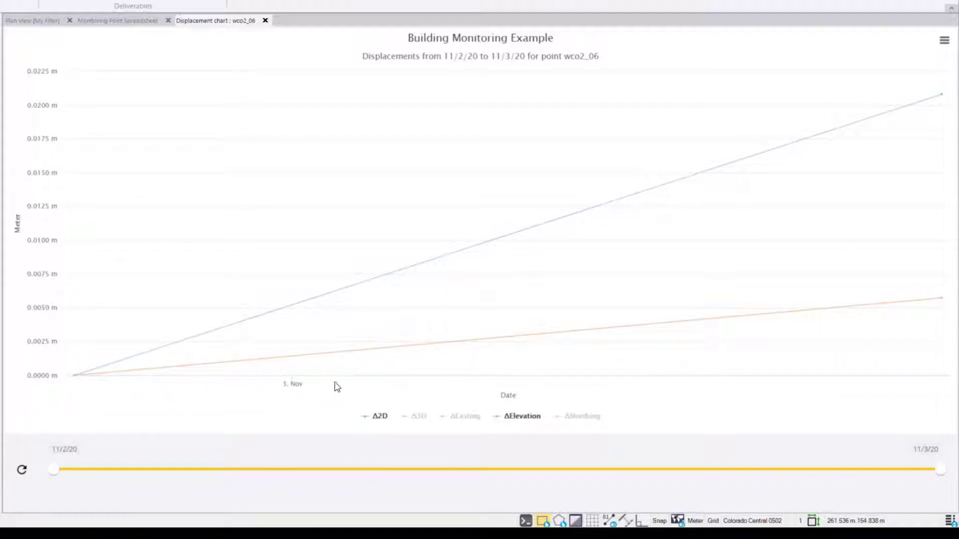
mouse_move(74, 375)
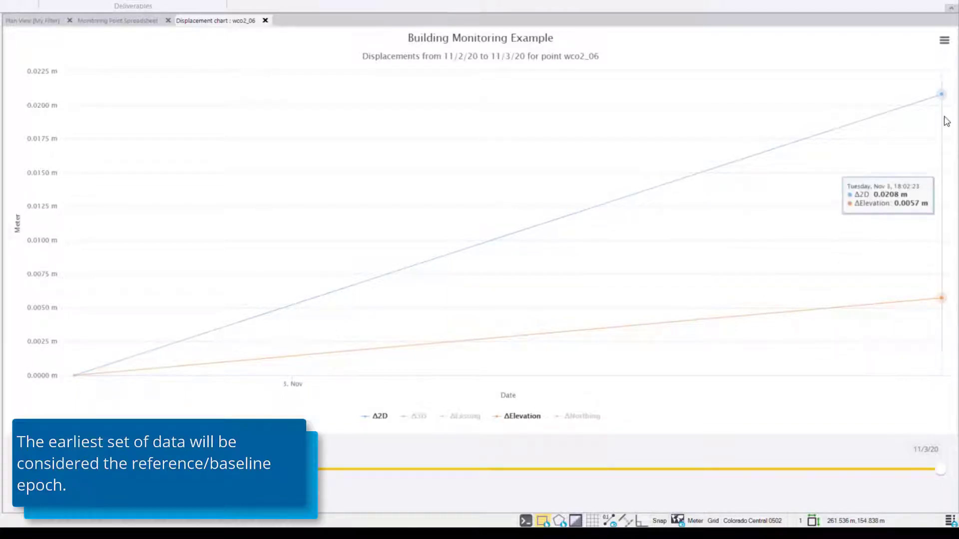
mouse_move(943, 132)
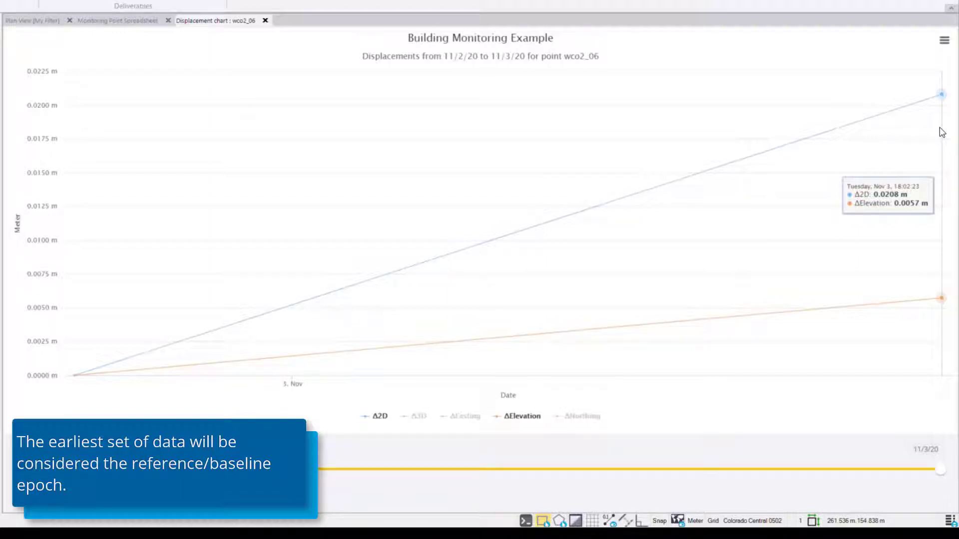
mouse_move(753, 364)
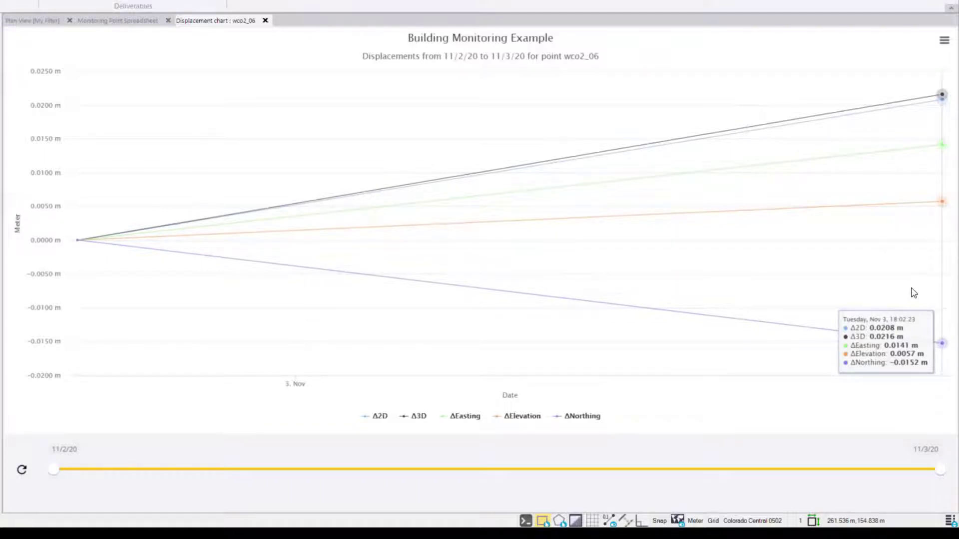
mouse_move(514, 154)
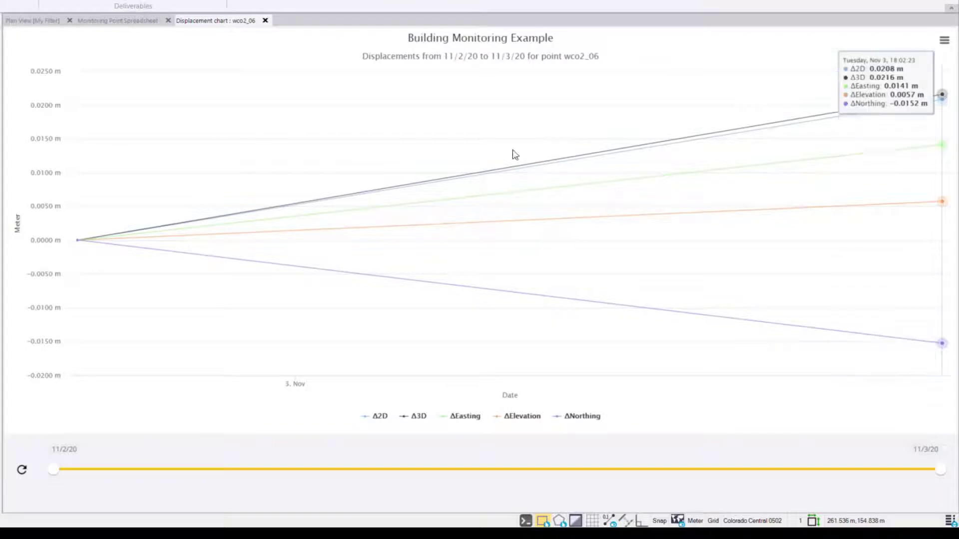
Show only wco2_06's Δ2D line with its 0.003 m warning and 0.007 m alarm bands
click(582, 416)
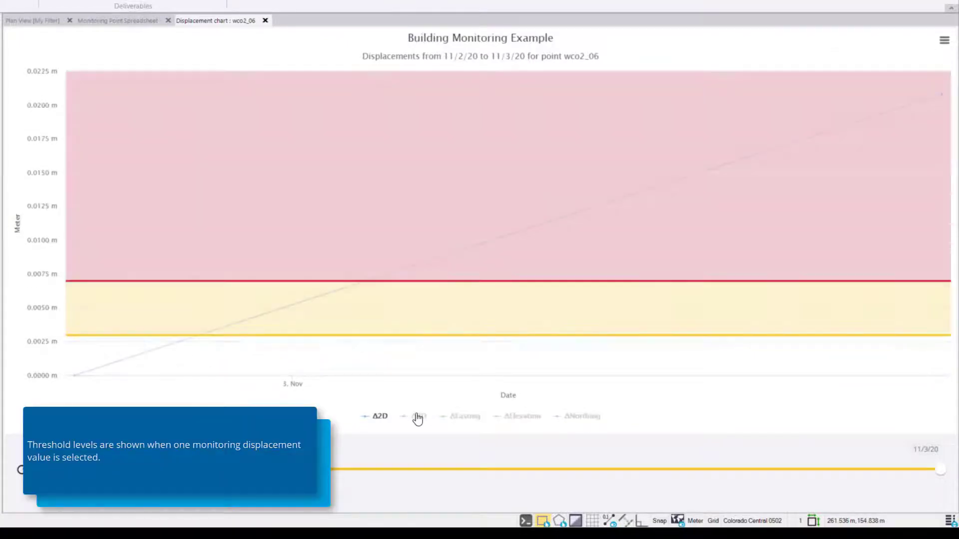
mouse_move(308, 302)
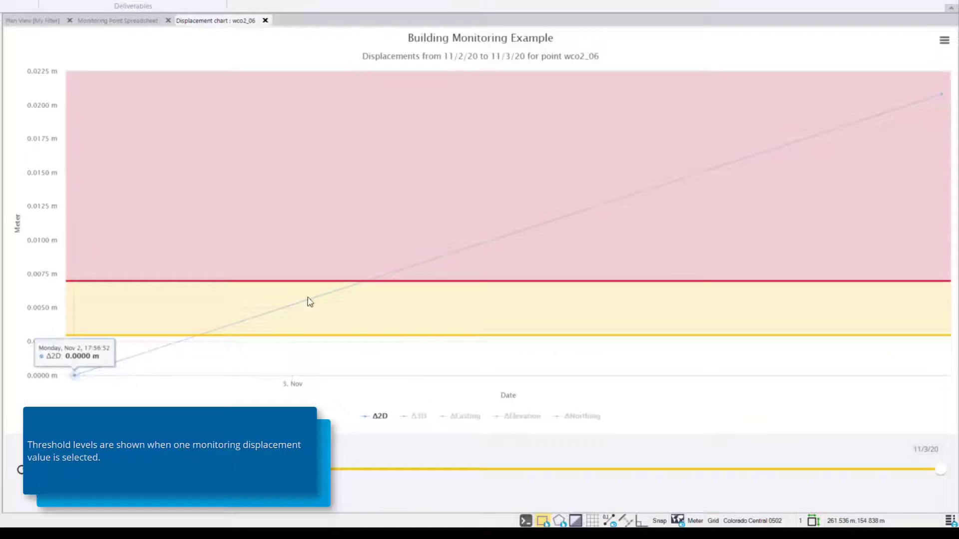
mouse_move(941, 95)
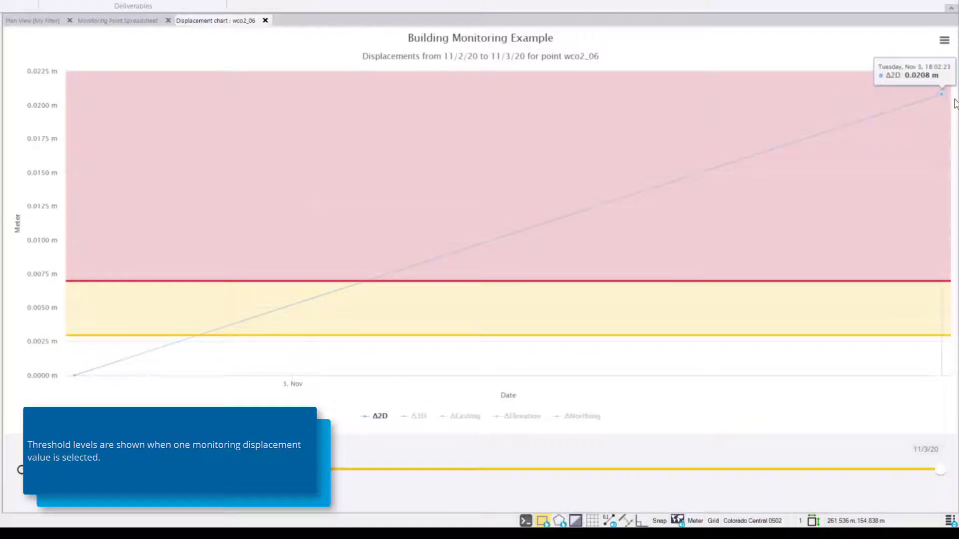
mouse_move(673, 285)
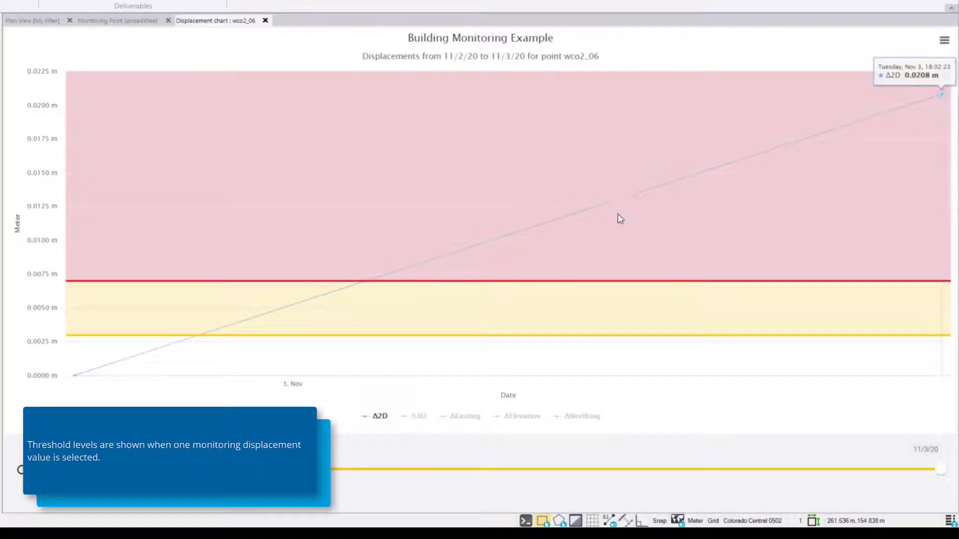
mouse_move(318, 340)
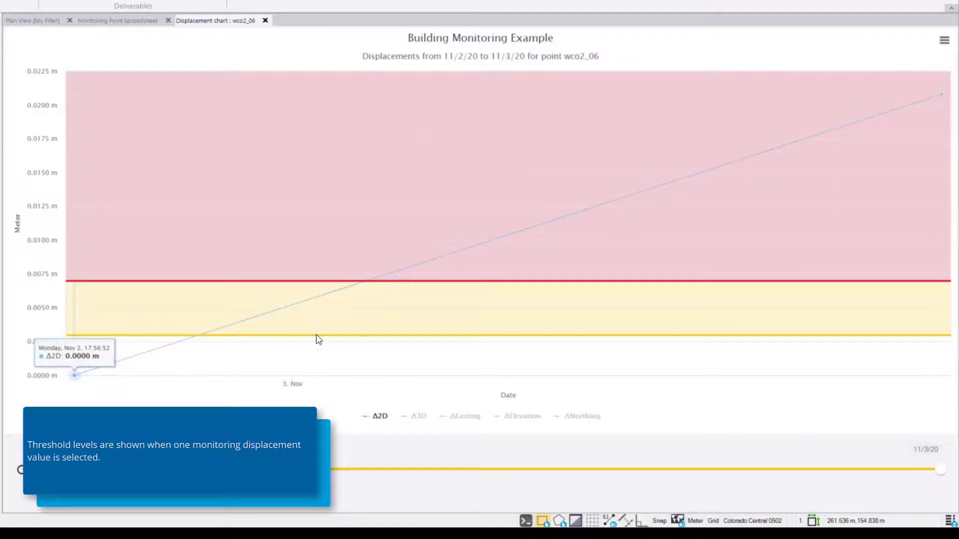
mouse_move(325, 340)
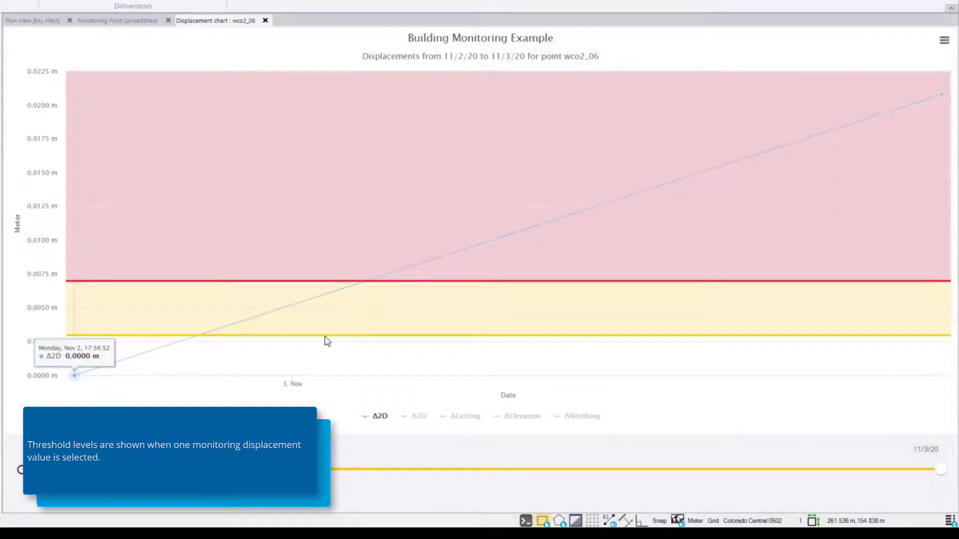
mouse_move(305, 333)
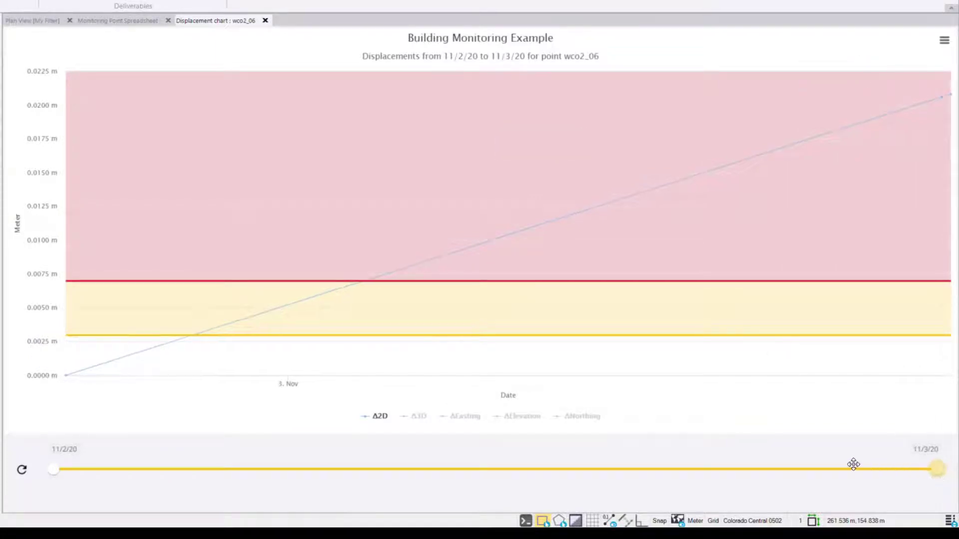
Turn the ΔElevation series back on in the wco2_06 chart legend
click(523, 416)
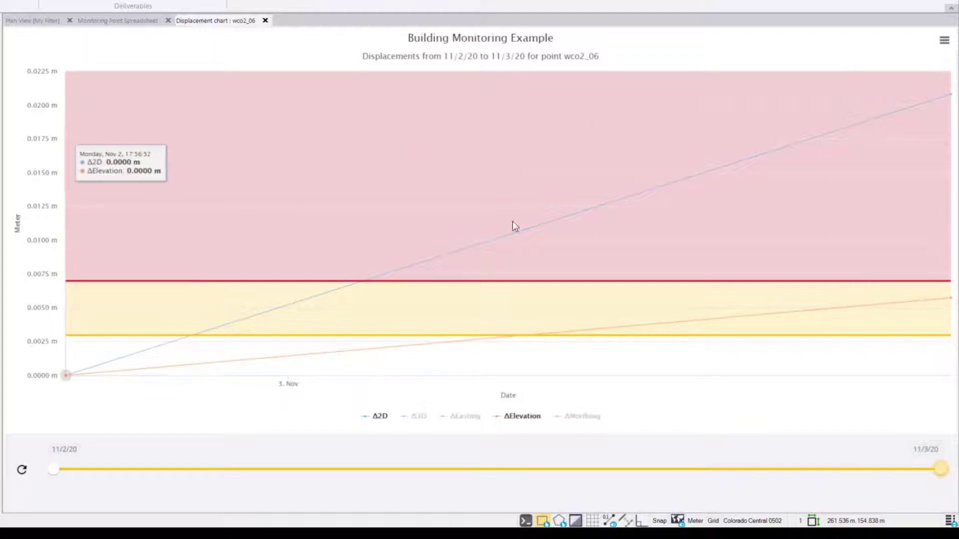
mouse_move(867, 145)
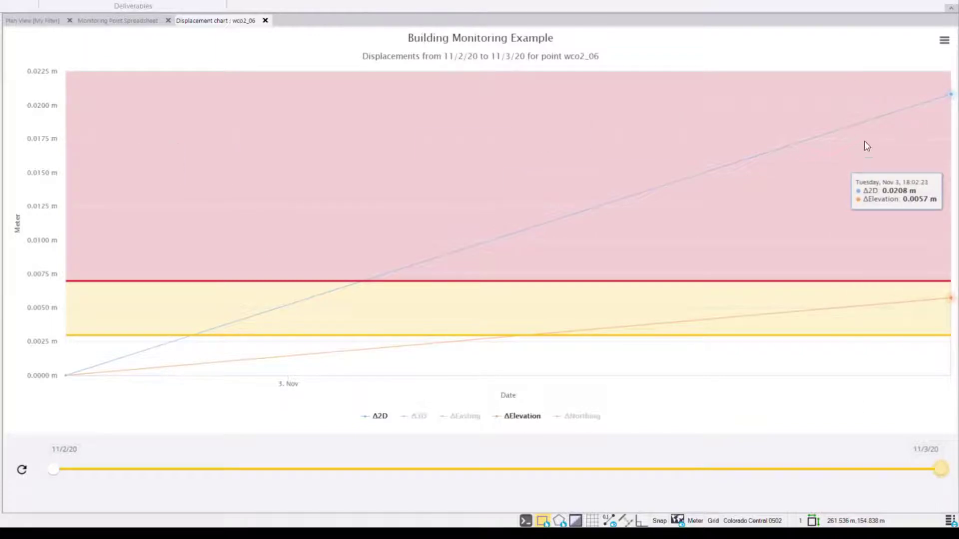
mouse_move(944, 40)
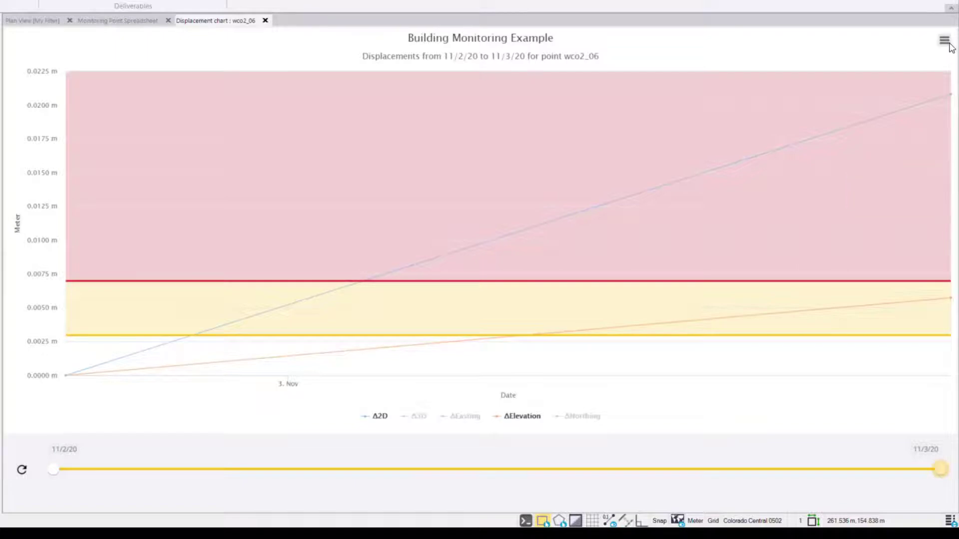
Show the wco2_06 chart's print and PNG, JPEG, SVG download options
click(944, 40)
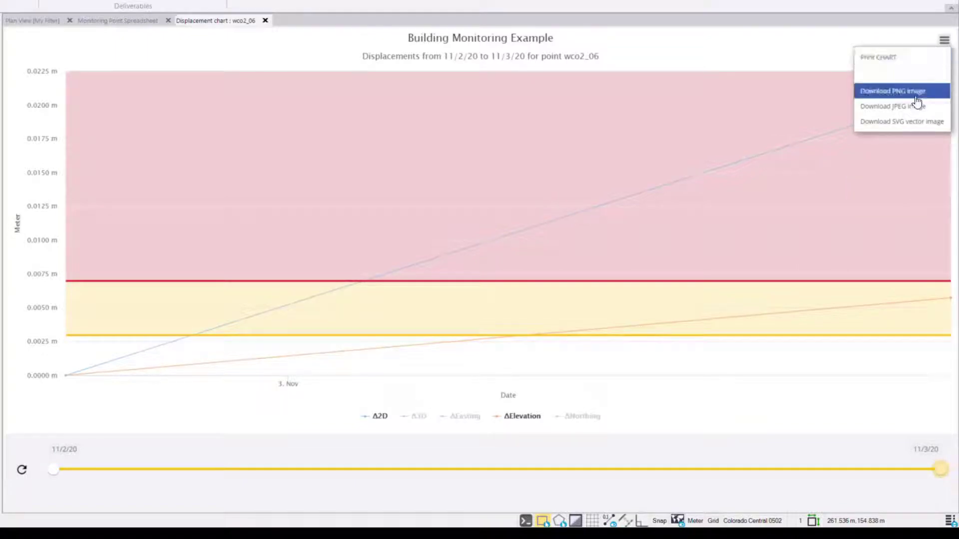
mouse_move(912, 106)
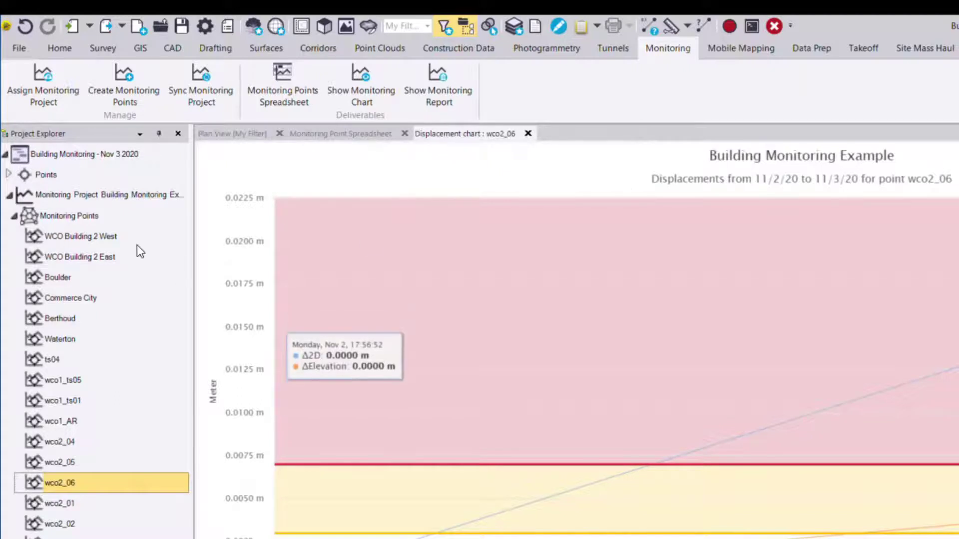
Select Monitoring Points and generate the Displacement Report for the whole project
click(69, 215)
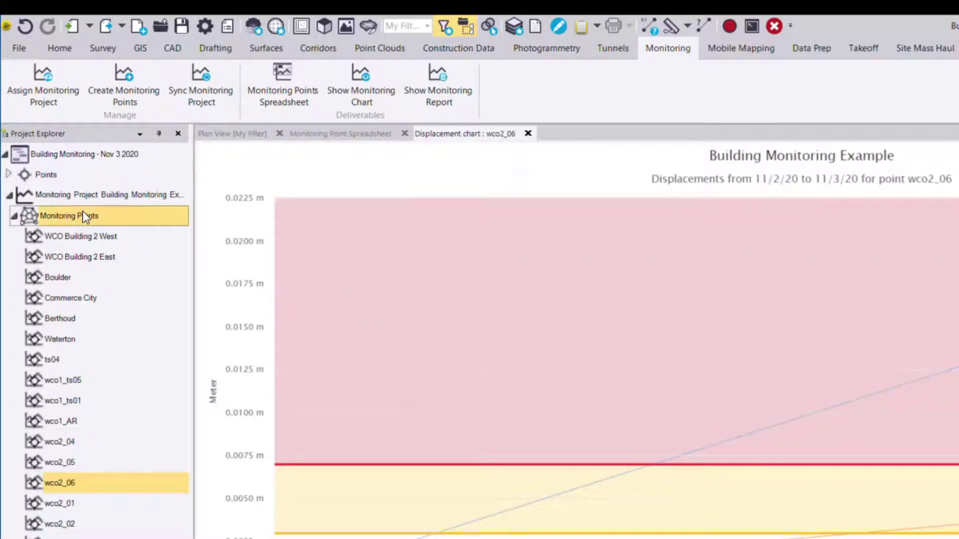
mouse_move(438, 85)
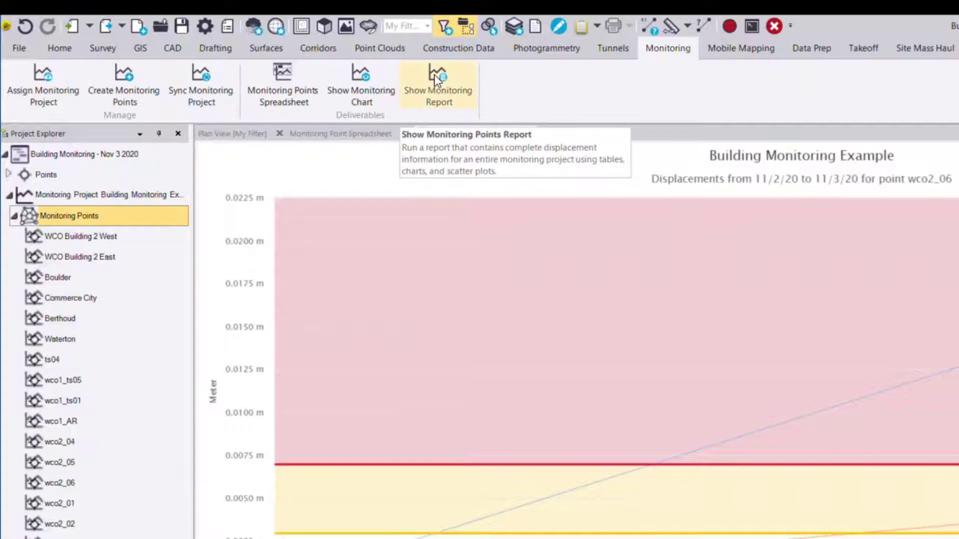
mouse_move(468, 101)
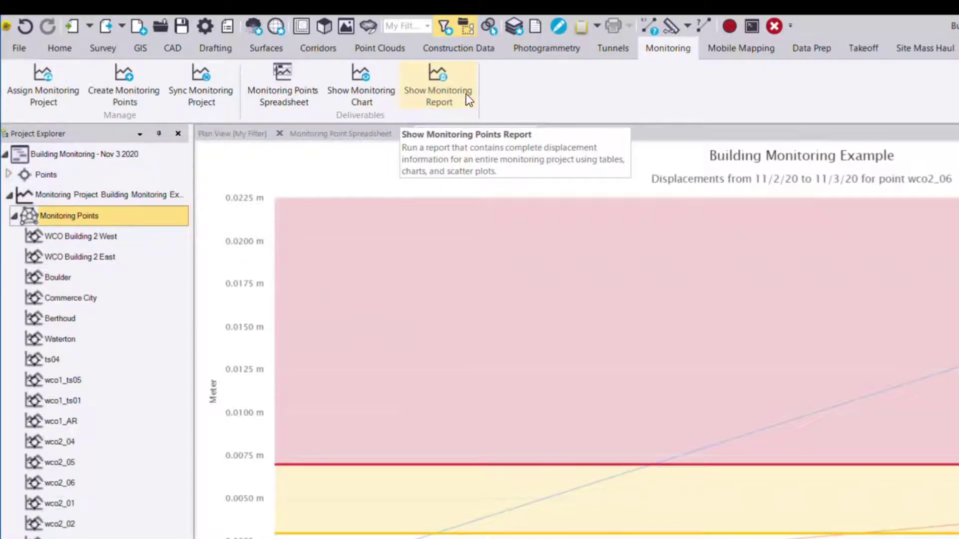
click(438, 85)
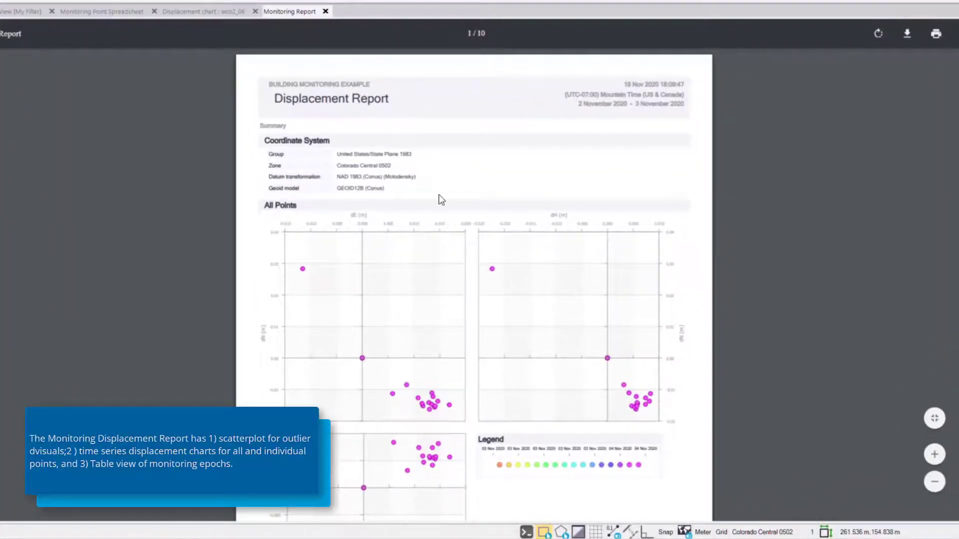
mouse_move(499, 191)
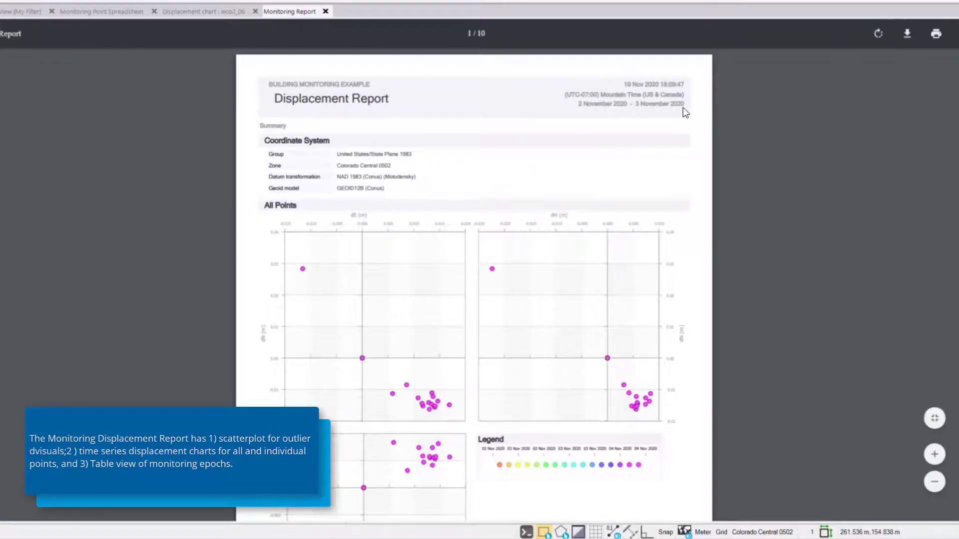
mouse_move(799, 404)
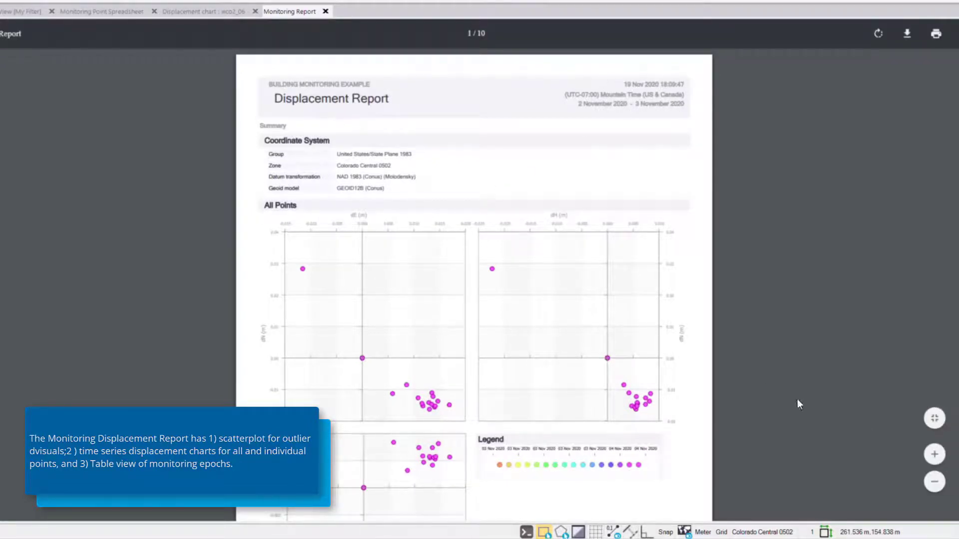
Zoom in on the Displacement Report page to enlarge it
click(933, 454)
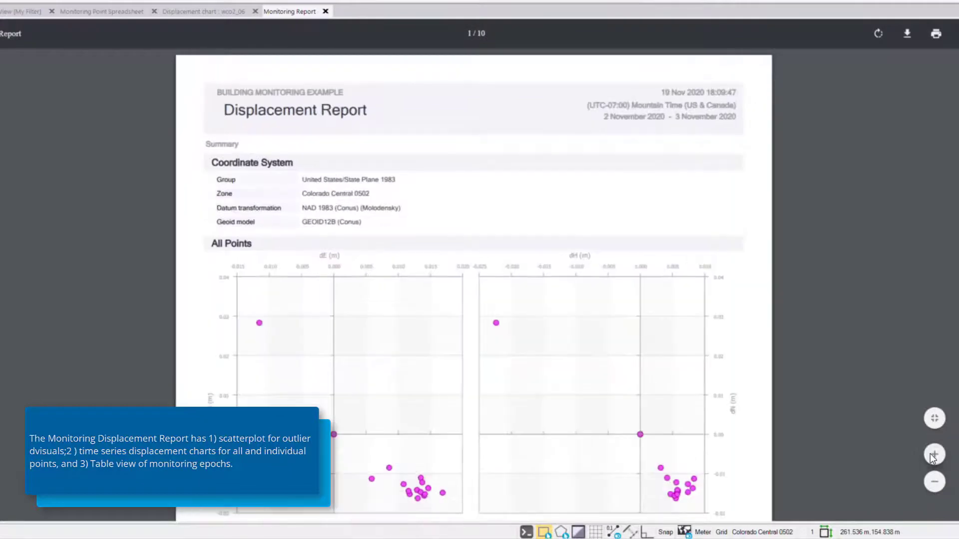
Scroll the report to the All Points dE and dH scatterplots and legend
scroll(down, 3)
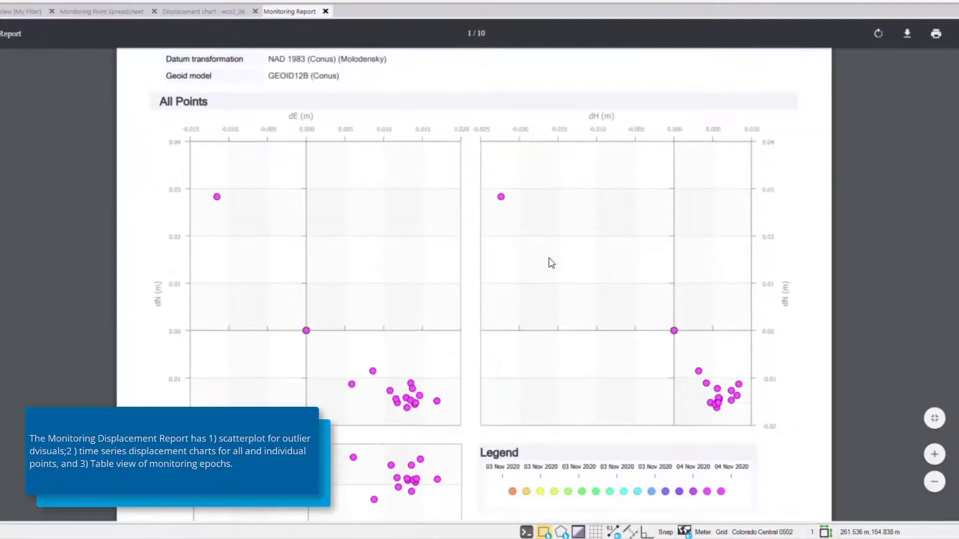
mouse_move(453, 134)
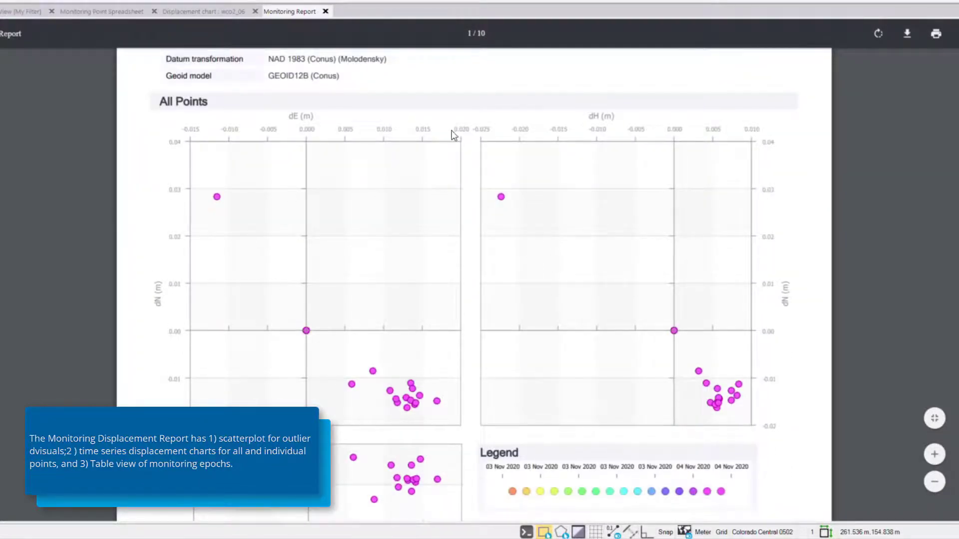
mouse_move(374, 389)
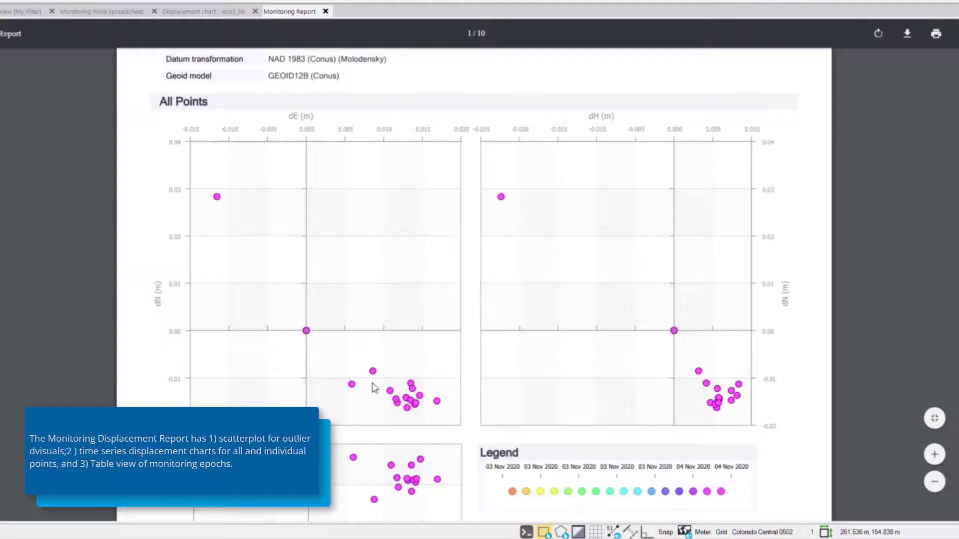
mouse_move(382, 398)
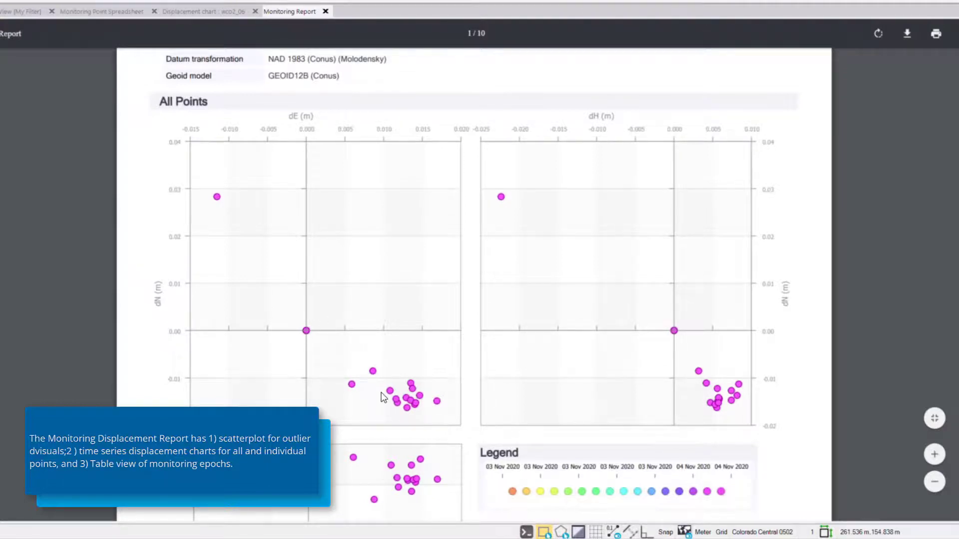
scroll(up, 3)
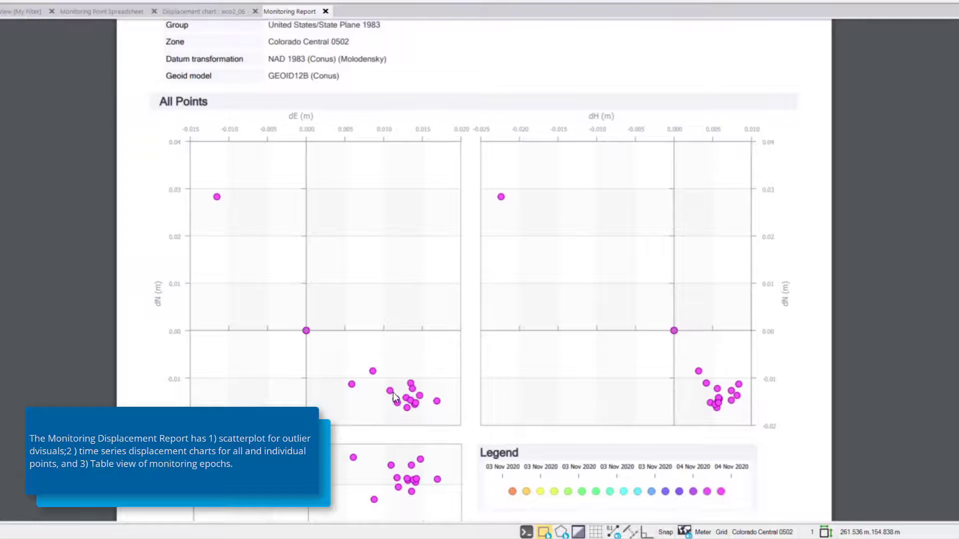
mouse_move(670, 492)
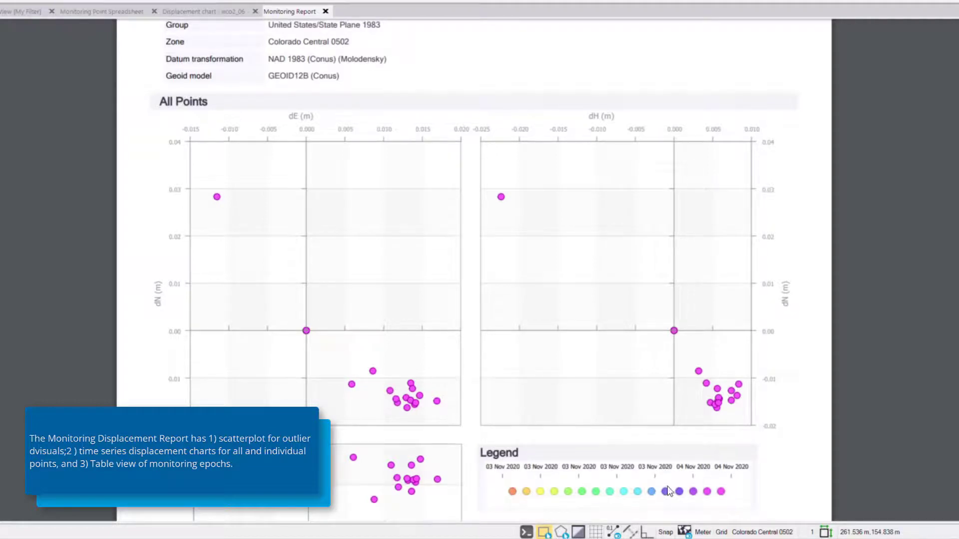
mouse_move(520, 406)
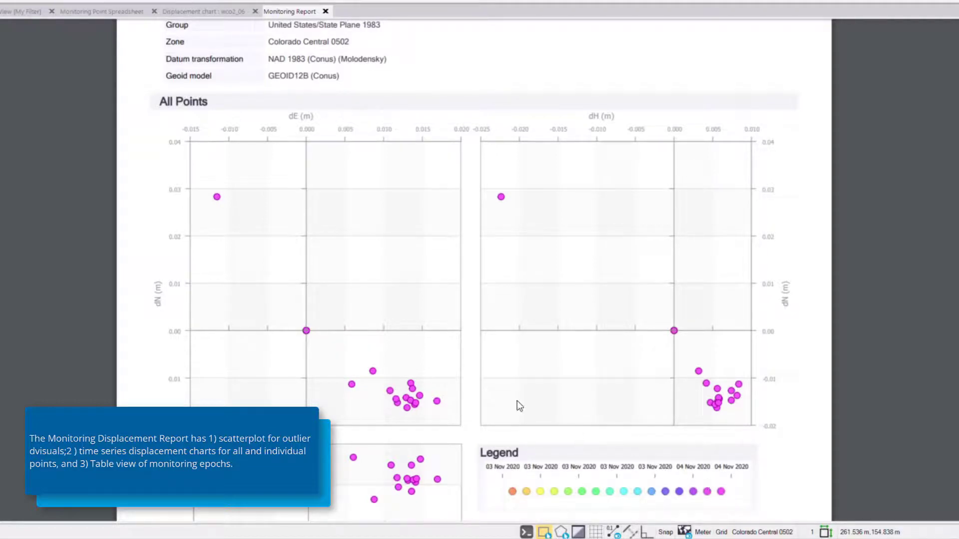
mouse_move(317, 331)
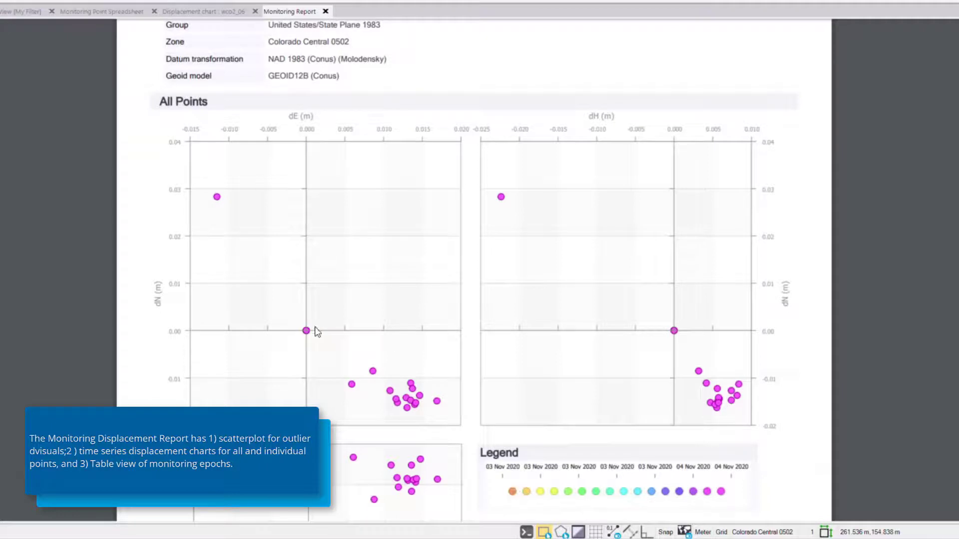
mouse_move(314, 337)
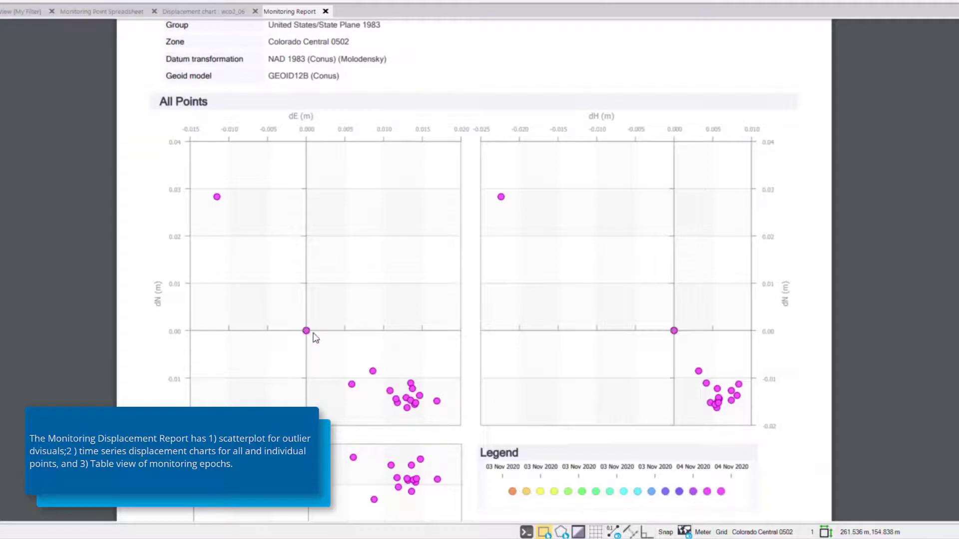
mouse_move(561, 490)
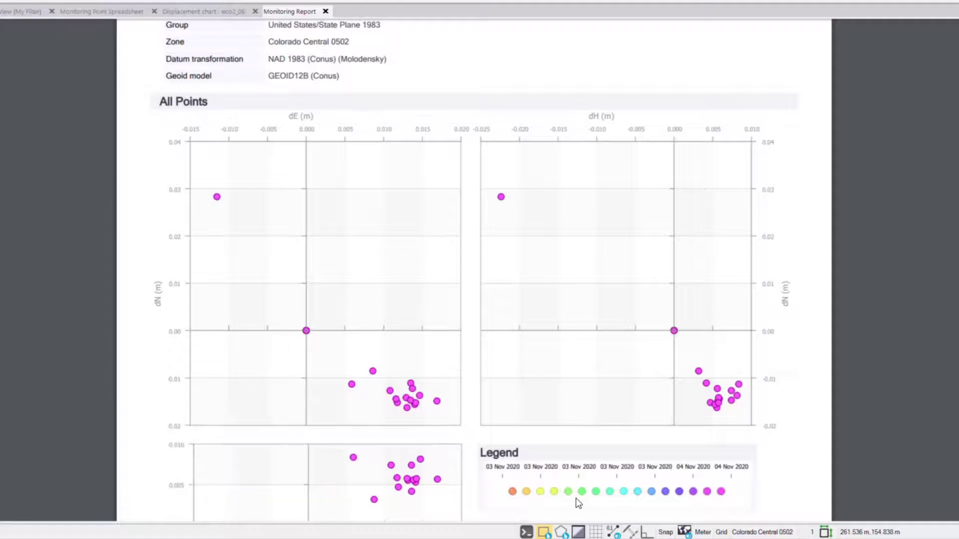
mouse_move(502, 263)
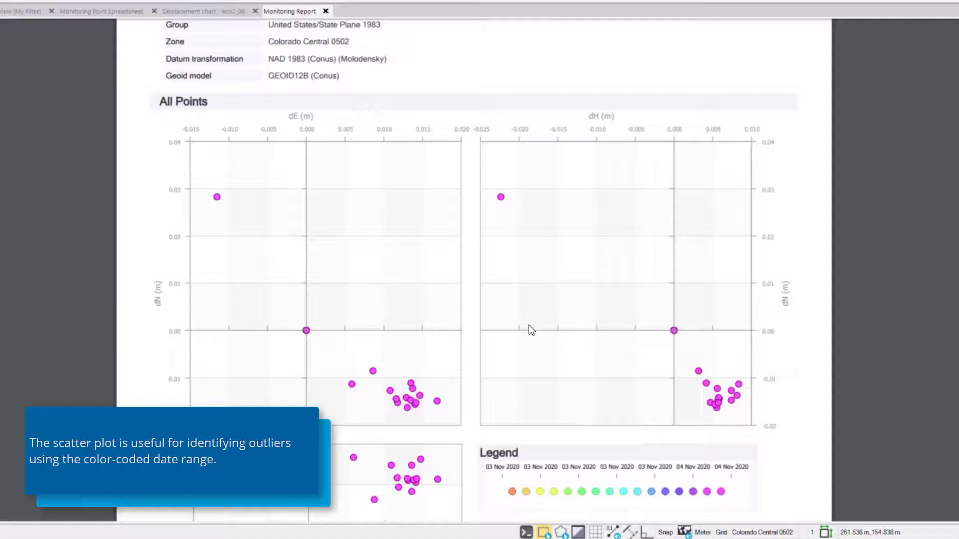
mouse_move(211, 202)
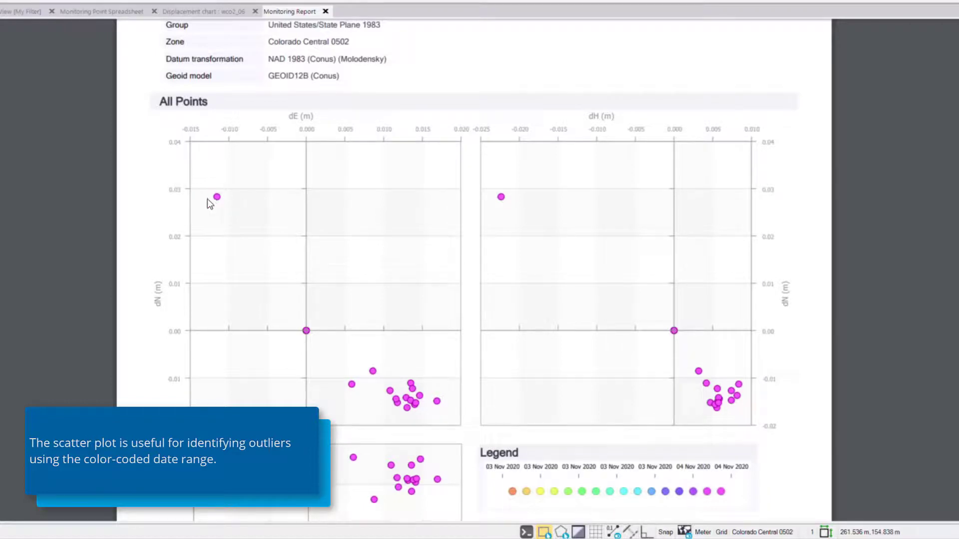
mouse_move(436, 232)
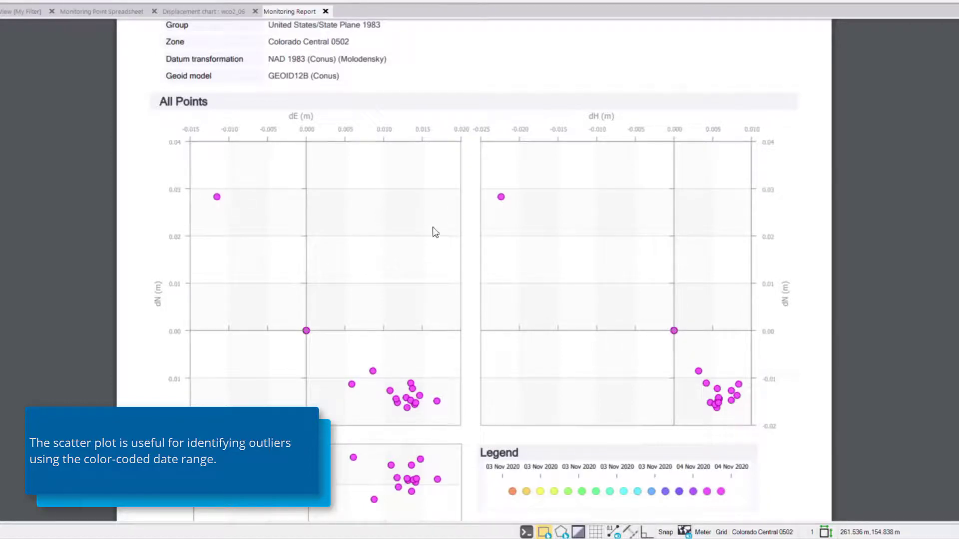
mouse_move(709, 392)
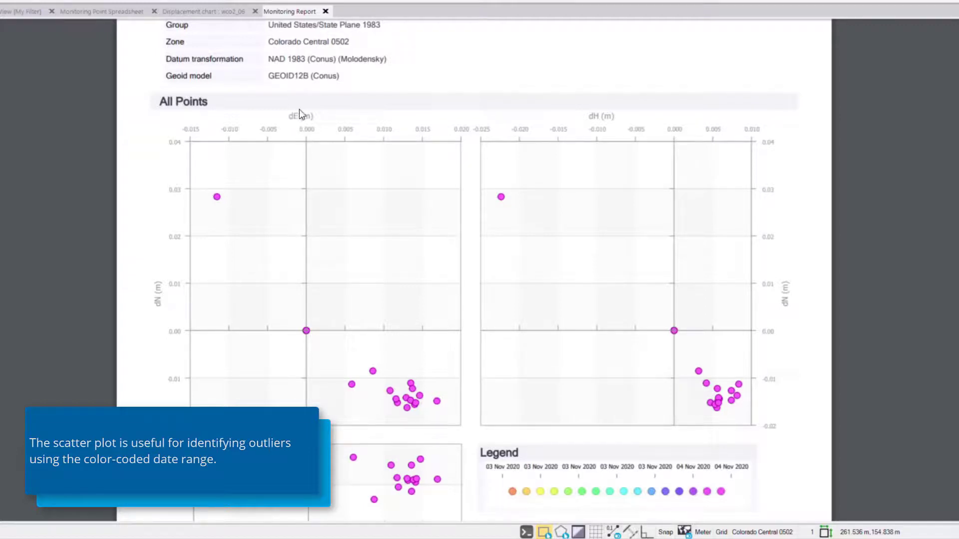
mouse_move(210, 324)
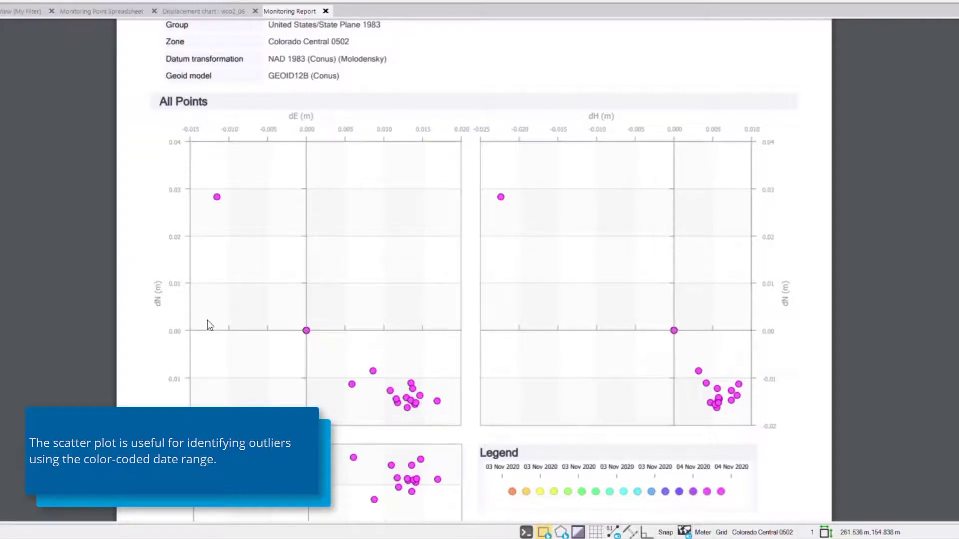
mouse_move(740, 233)
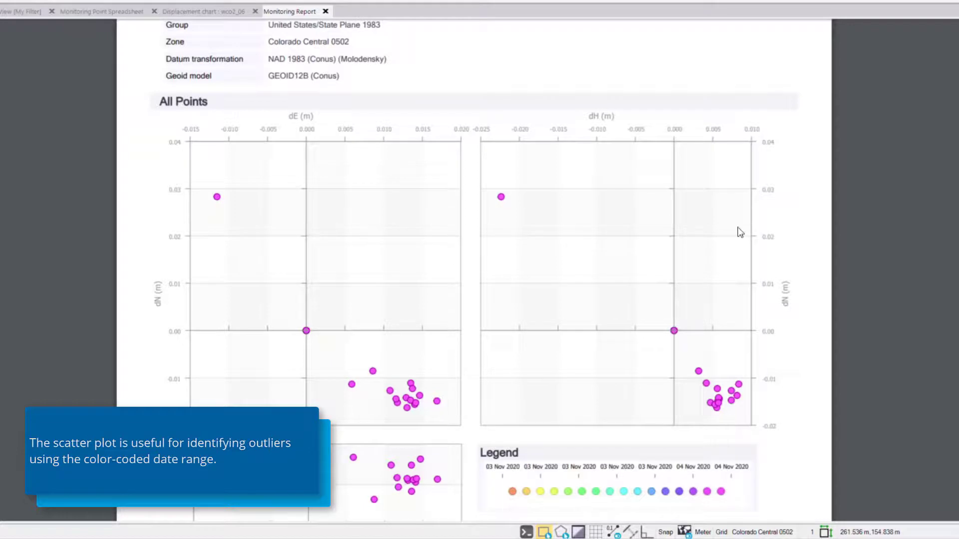
mouse_move(462, 303)
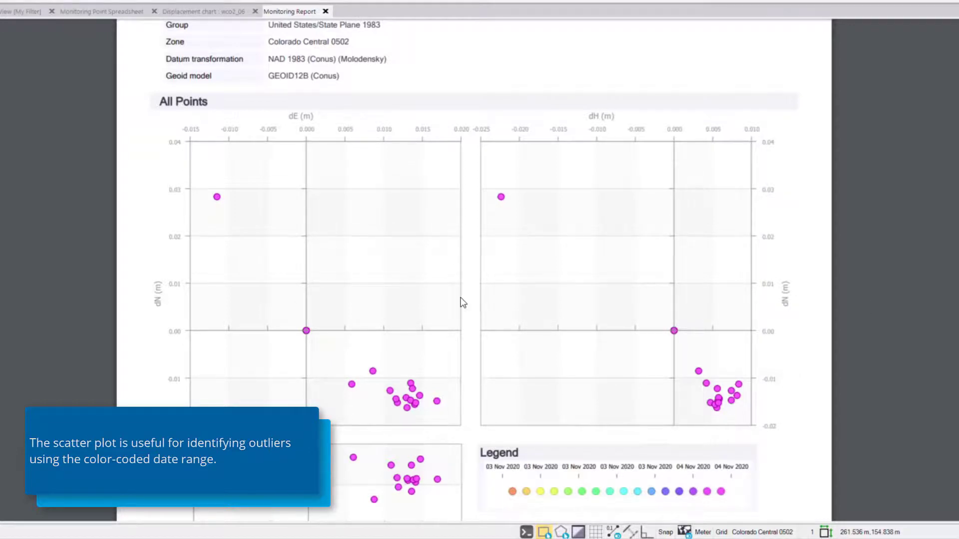
Scroll down through Component Charts to the WCO Building 2 West point chart
scroll(down, 3)
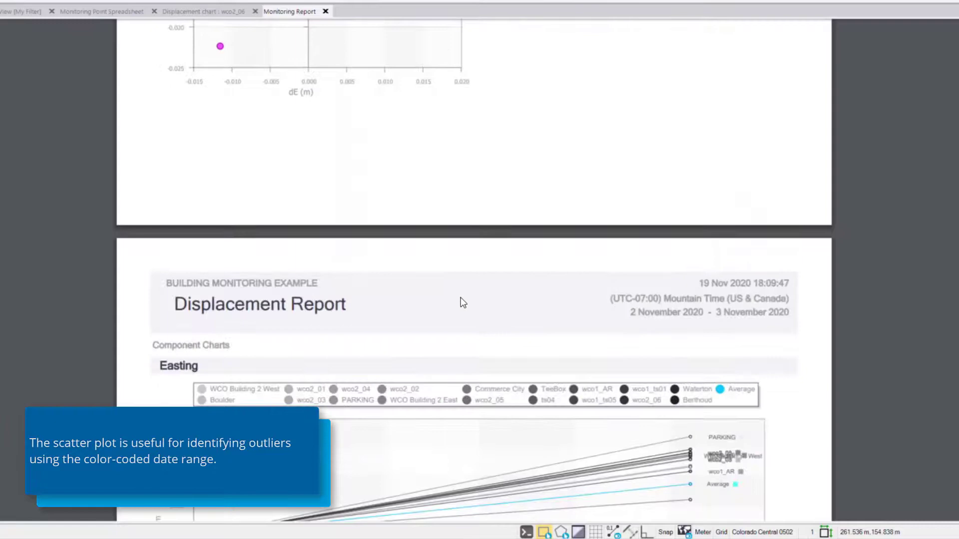
scroll(down, 3)
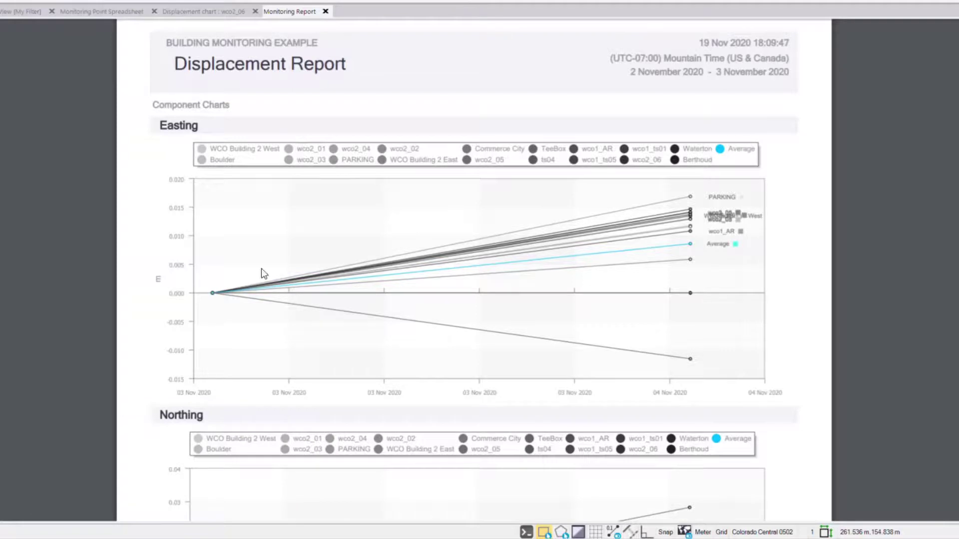
mouse_move(677, 202)
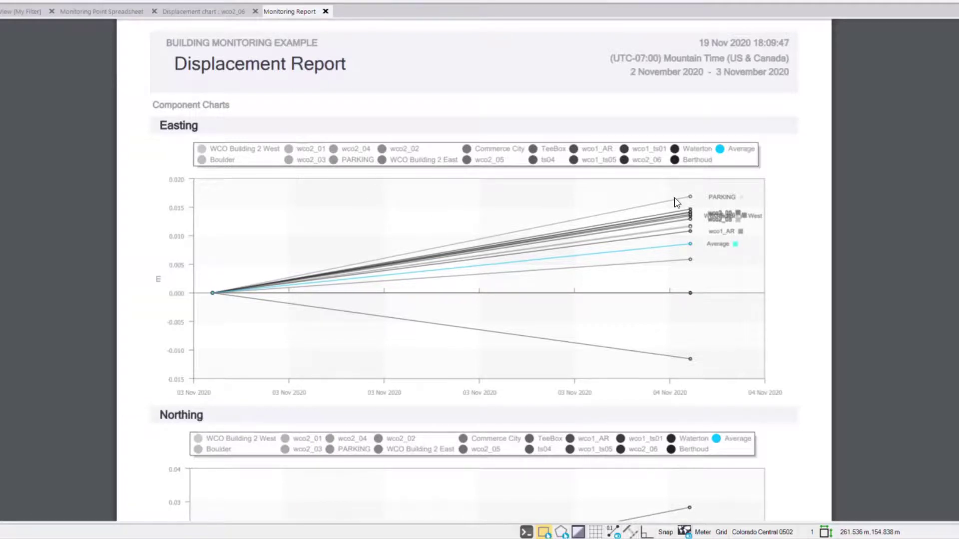
mouse_move(687, 331)
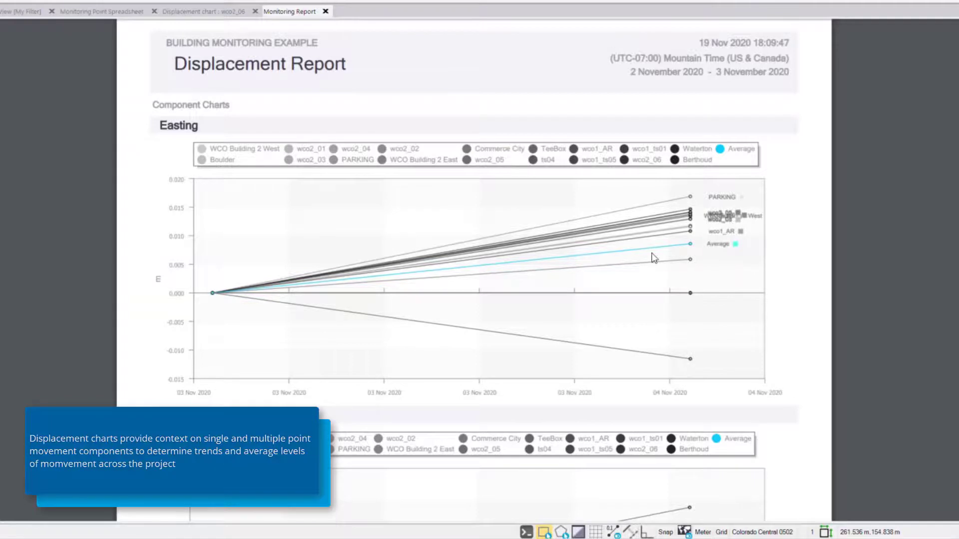
mouse_move(672, 260)
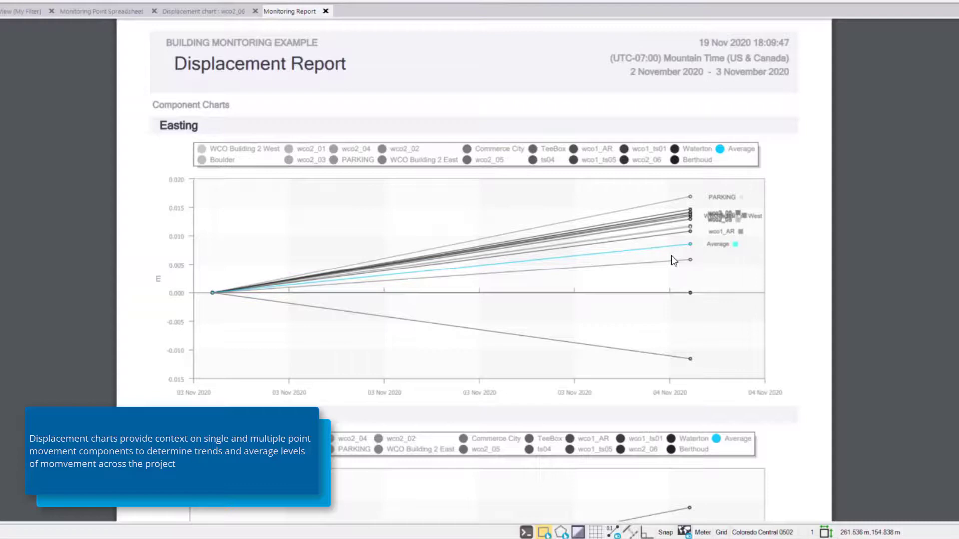
scroll(down, 3)
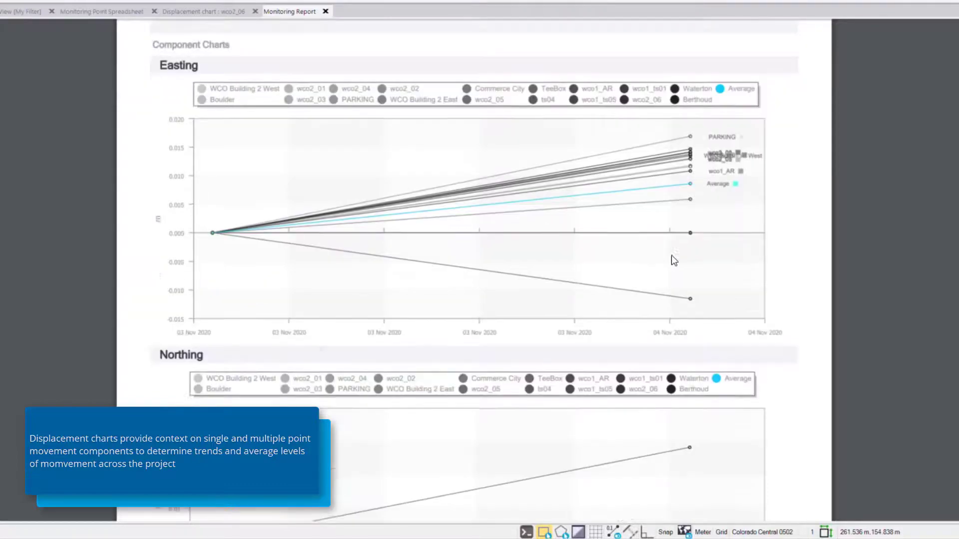
scroll(down, 3)
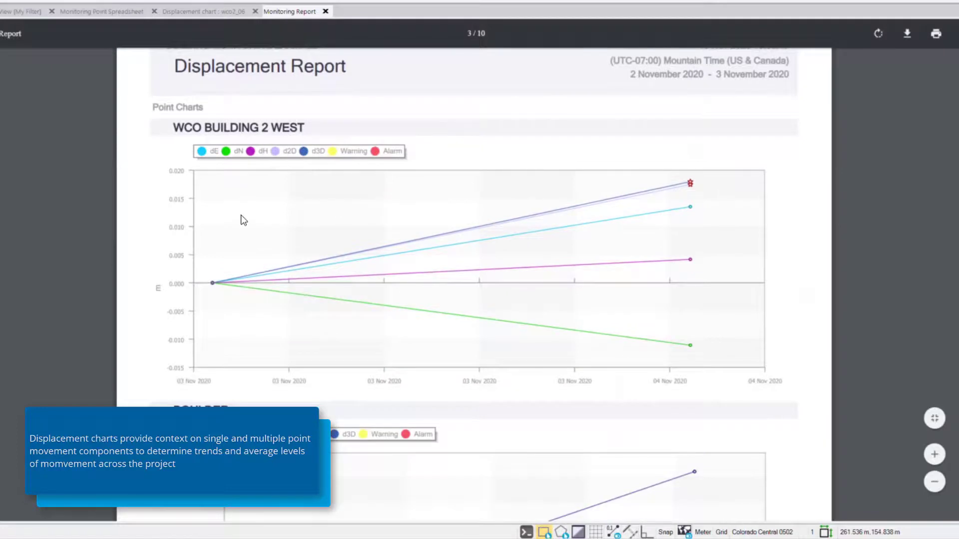
mouse_move(162, 131)
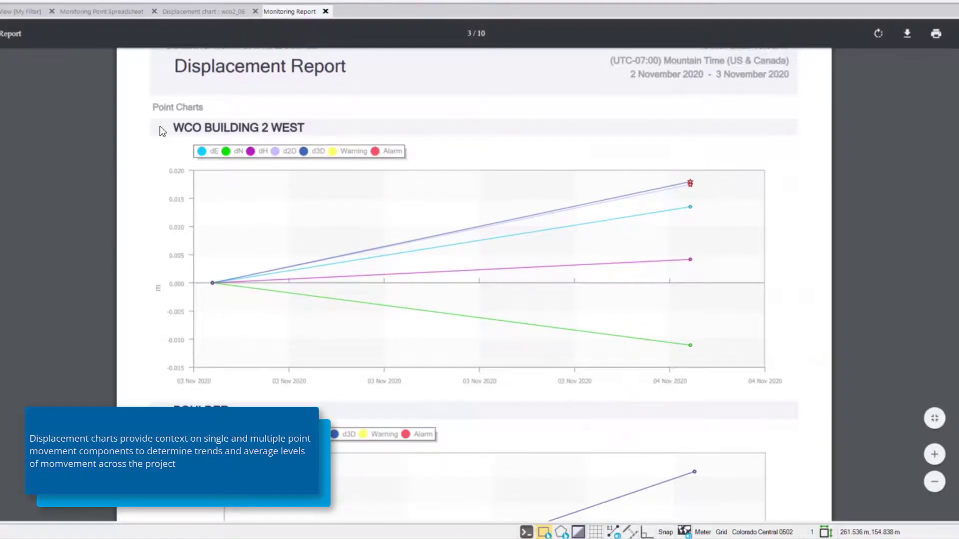
mouse_move(257, 158)
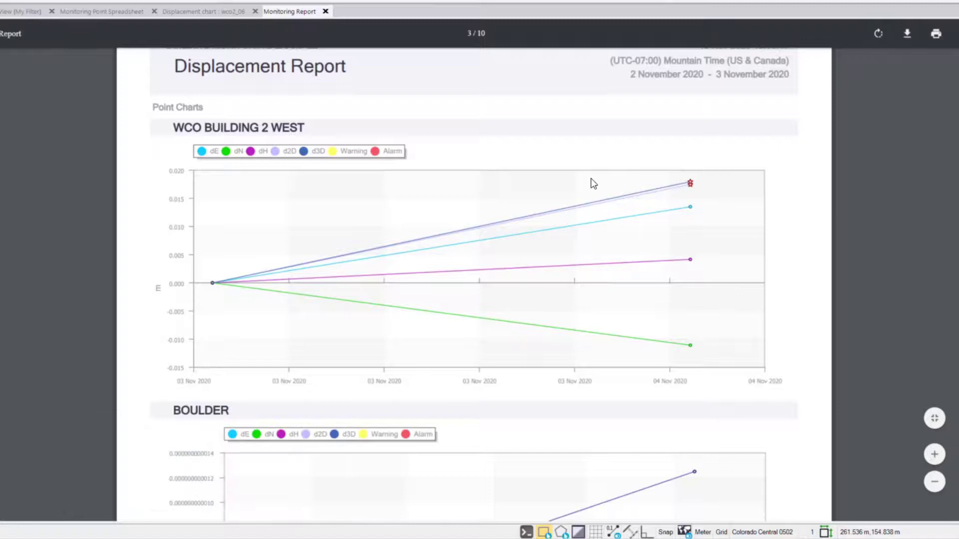
mouse_move(681, 199)
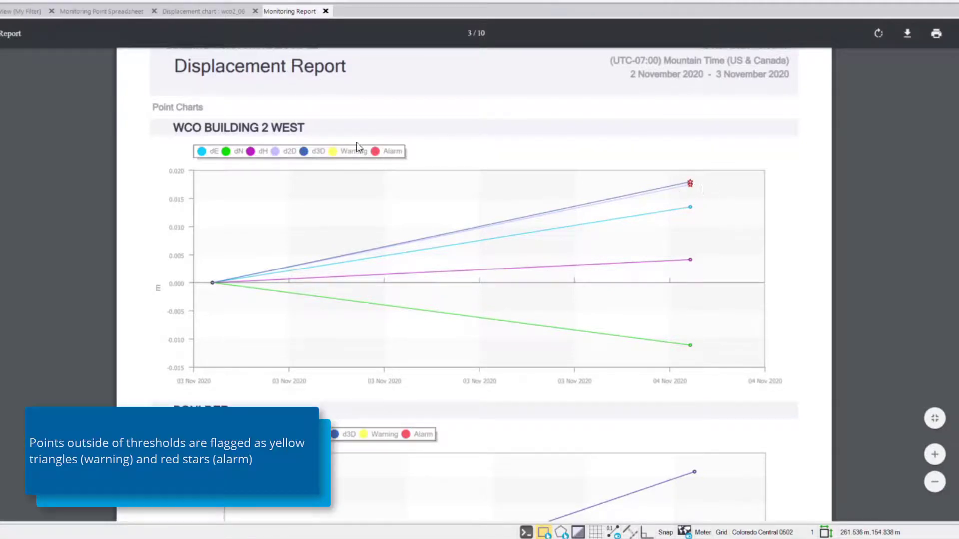
mouse_move(609, 234)
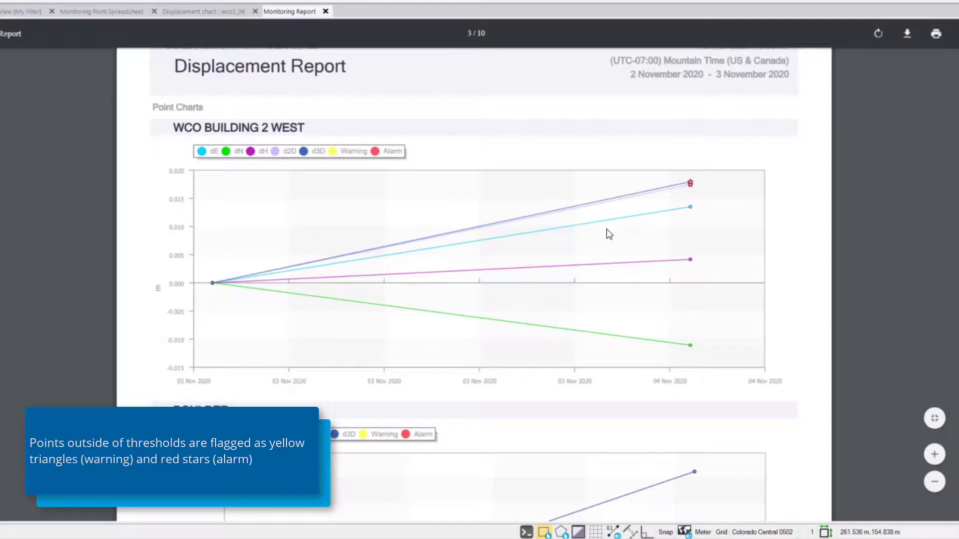
Scroll through the WCO2_03, WCO2_02, WCO2_05, WCO1_AR and WCO2_06 point charts
scroll(down, 3)
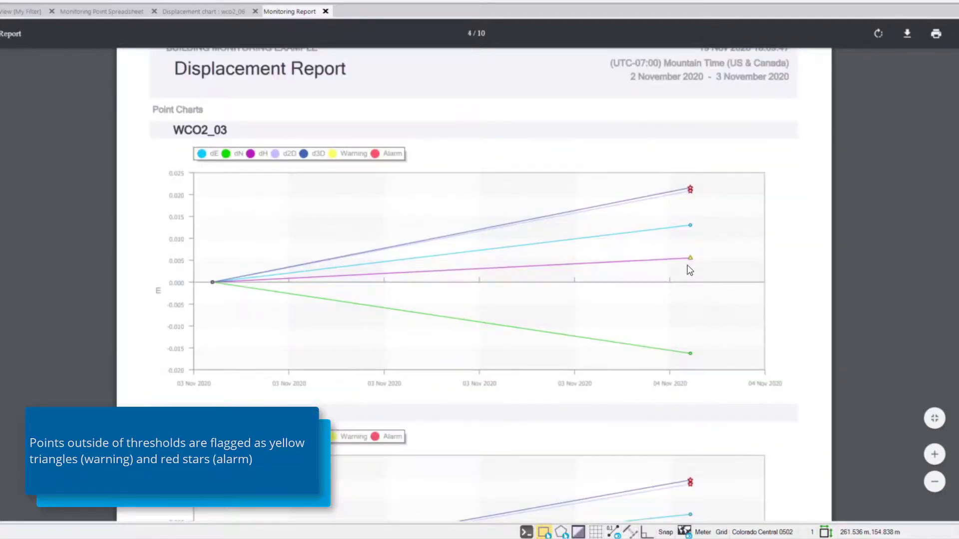
mouse_move(670, 259)
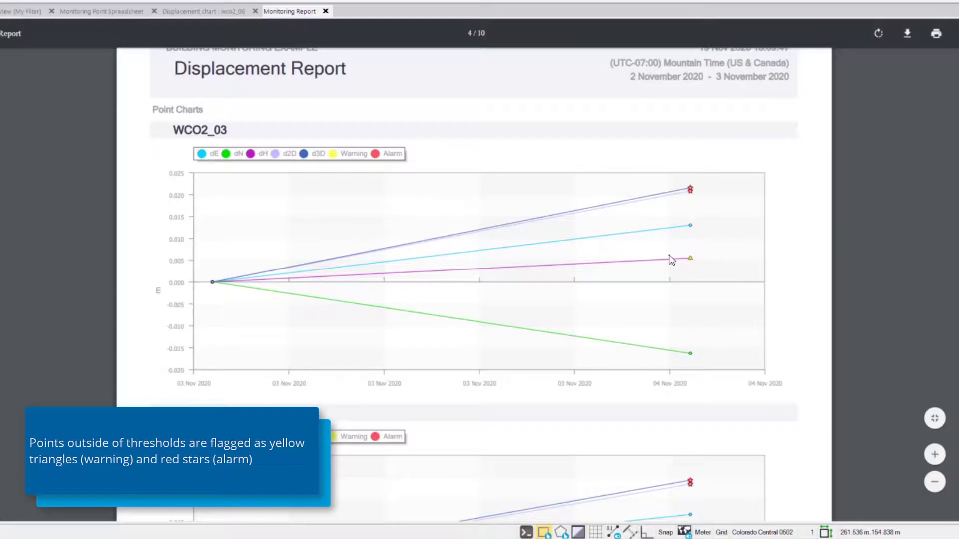
mouse_move(245, 282)
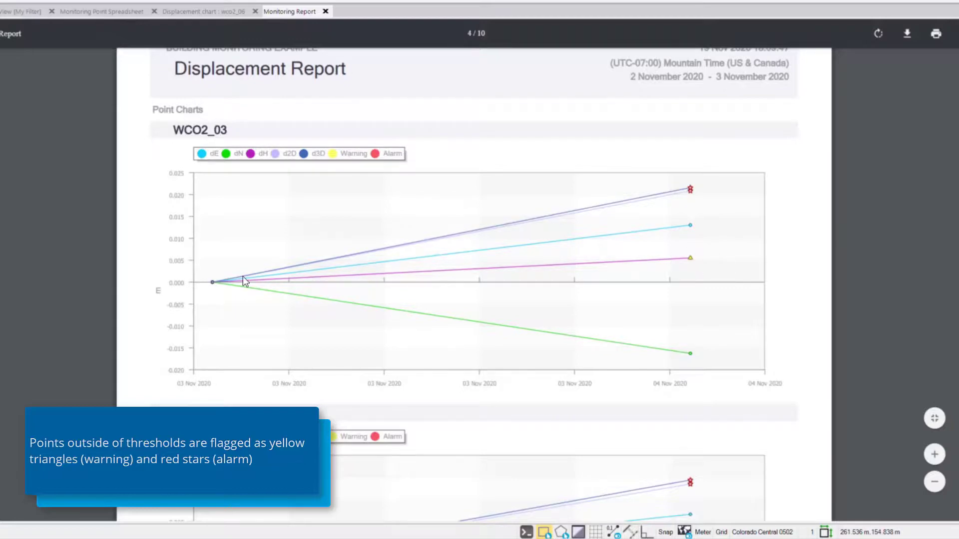
scroll(down, 3)
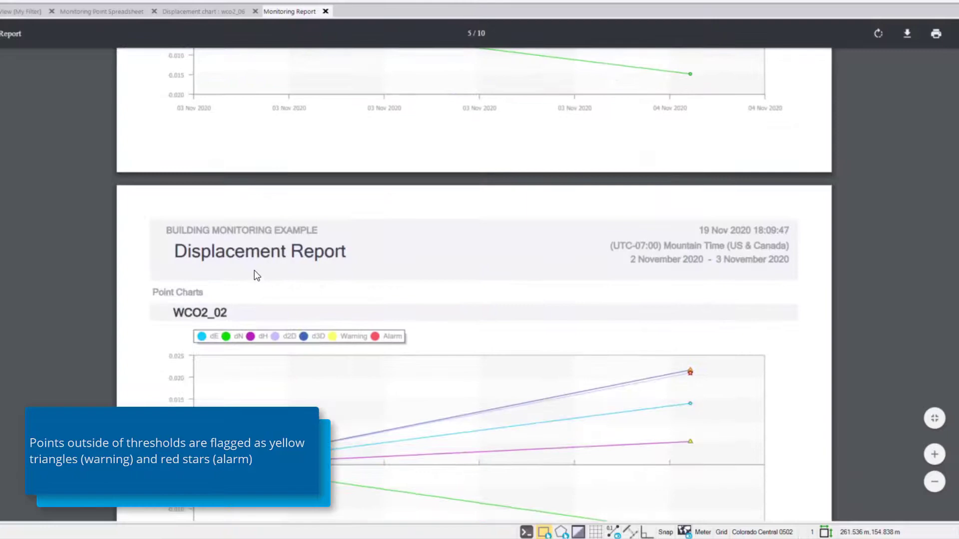
scroll(down, 3)
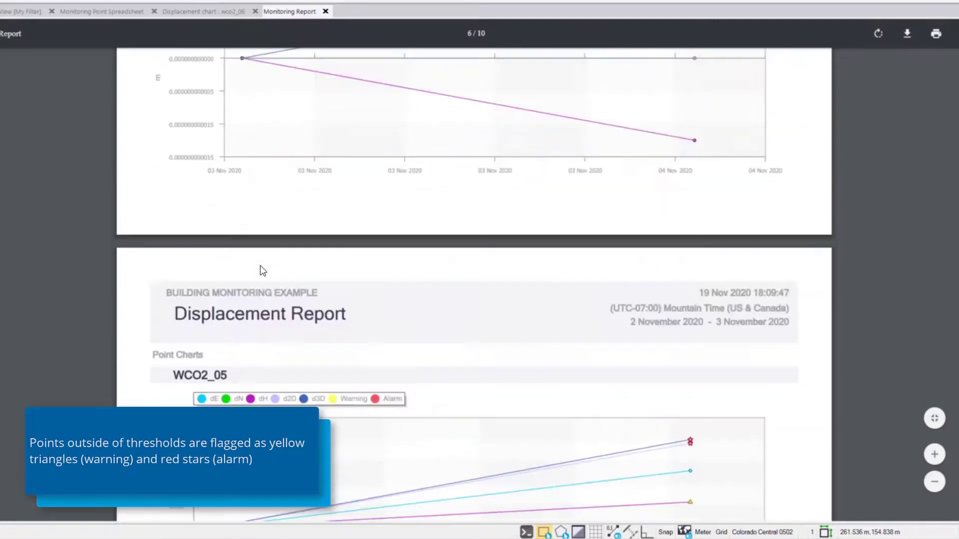
scroll(down, 3)
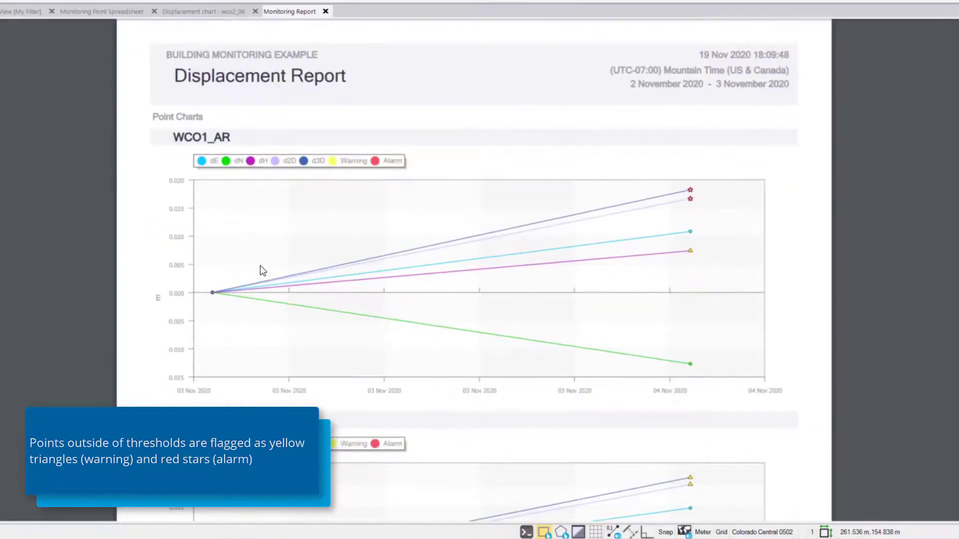
scroll(down, 3)
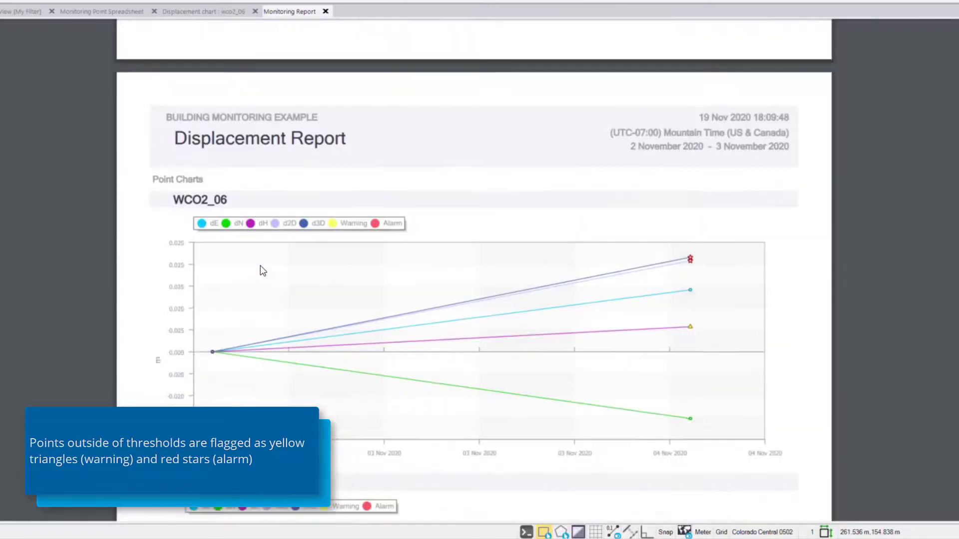
scroll(down, 3)
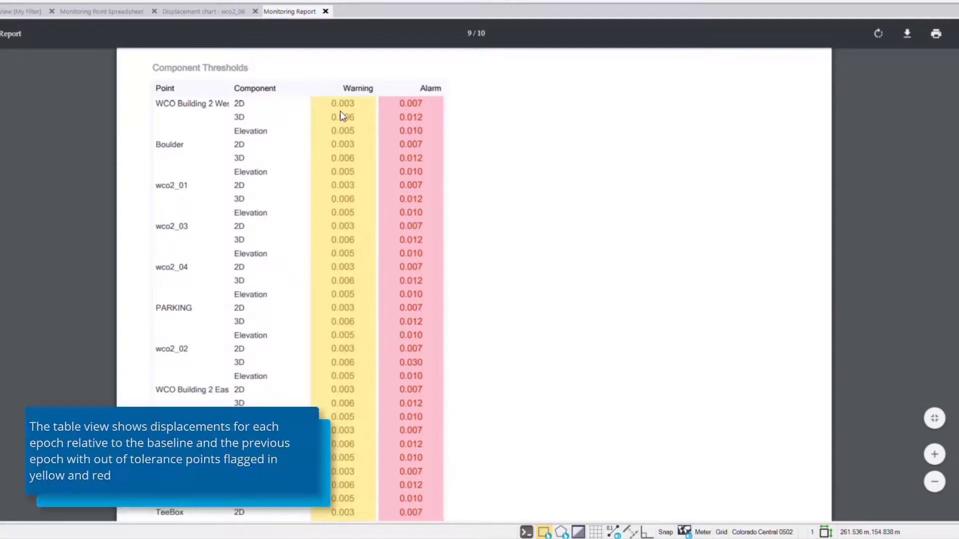
Scroll past Component Thresholds to the 2 and 3 Nov 2020 Readings tables
scroll(down, 3)
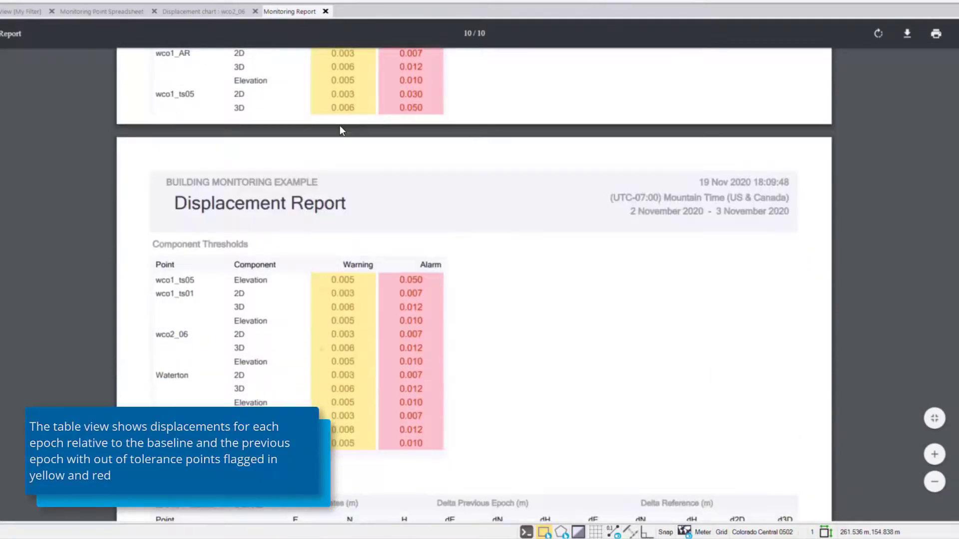
scroll(down, 3)
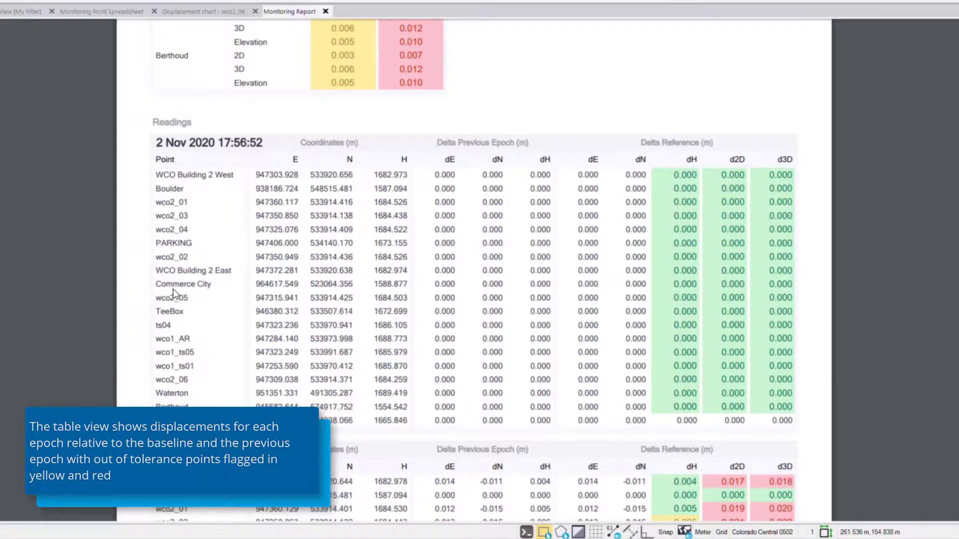
mouse_move(164, 148)
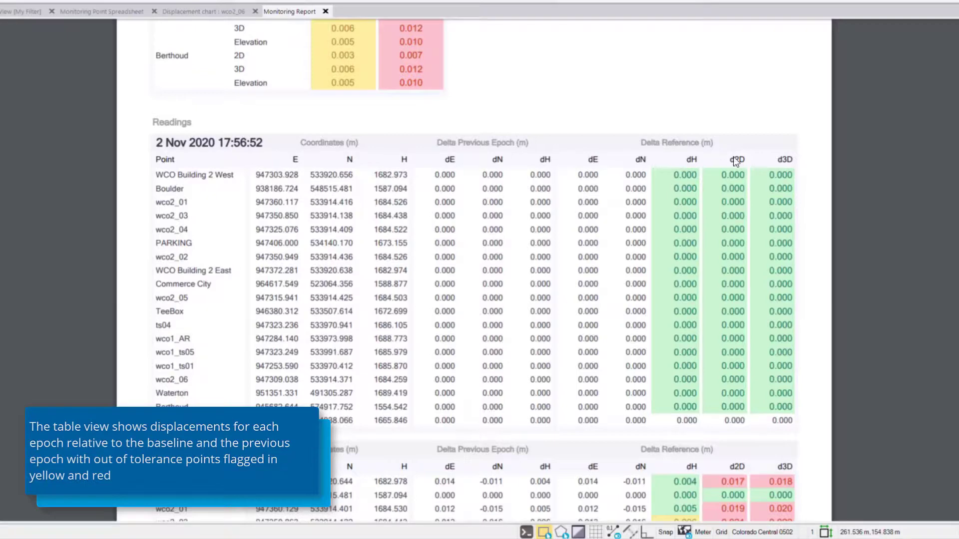
mouse_move(215, 171)
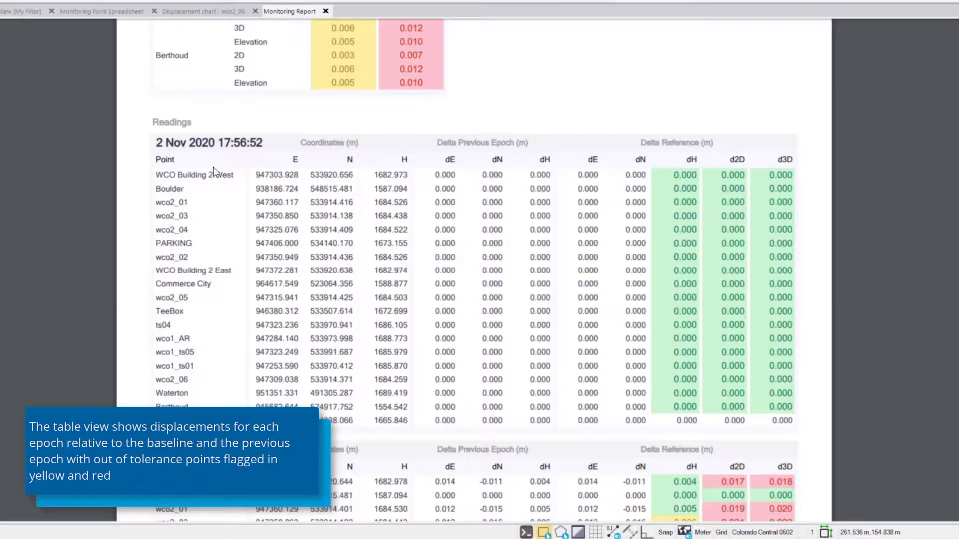
scroll(down, 3)
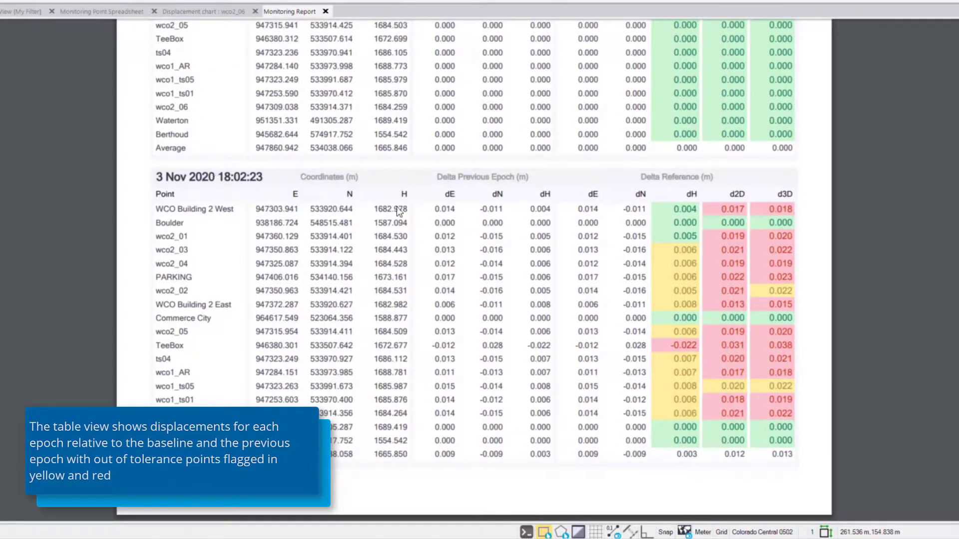
mouse_move(578, 421)
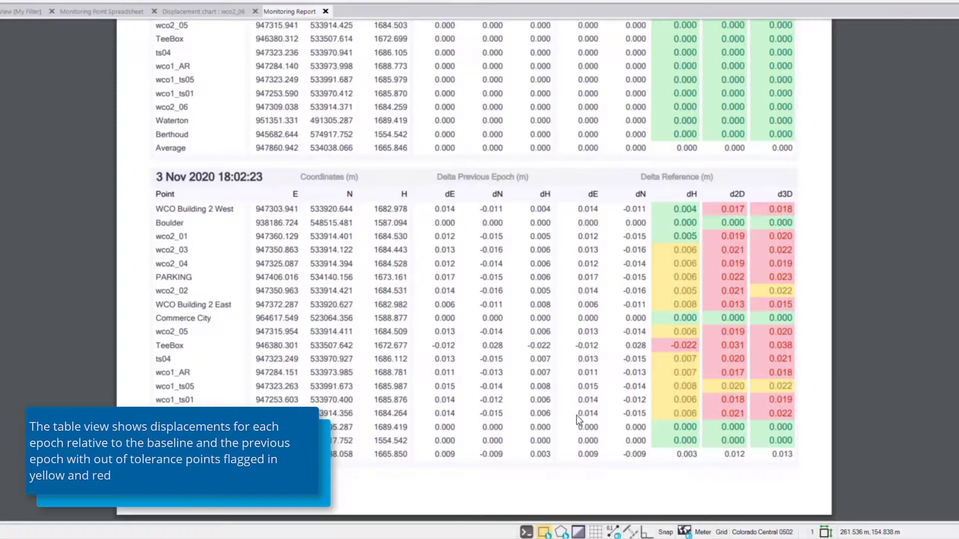
mouse_move(793, 450)
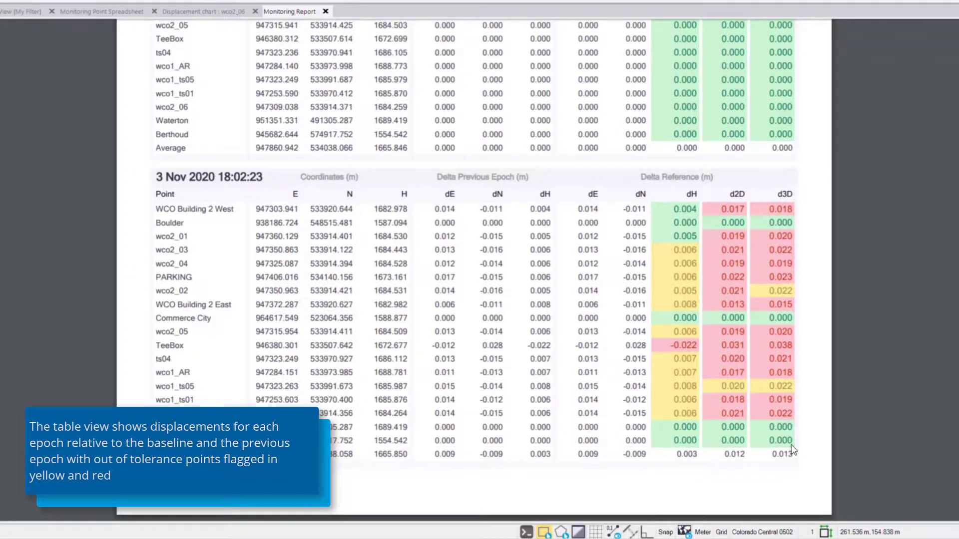
mouse_move(683, 396)
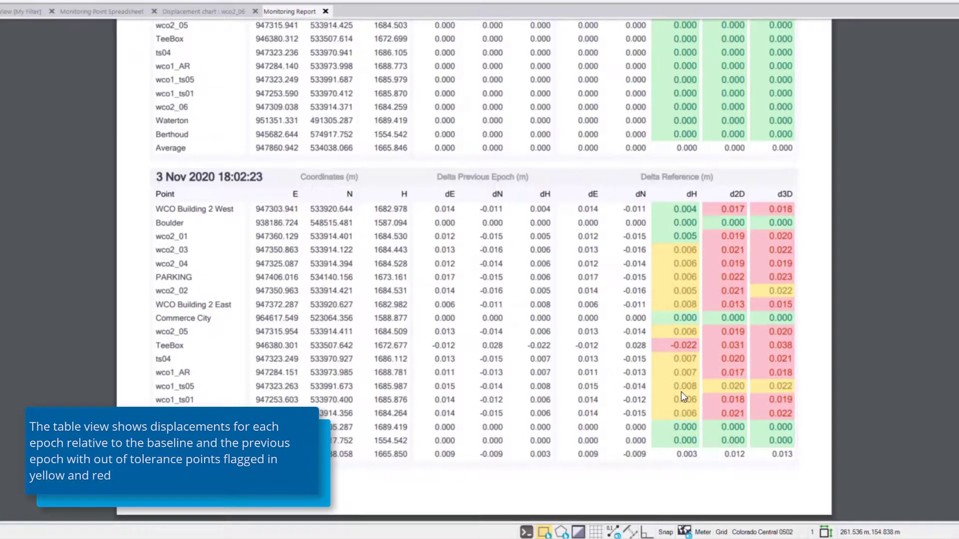
mouse_move(914, 231)
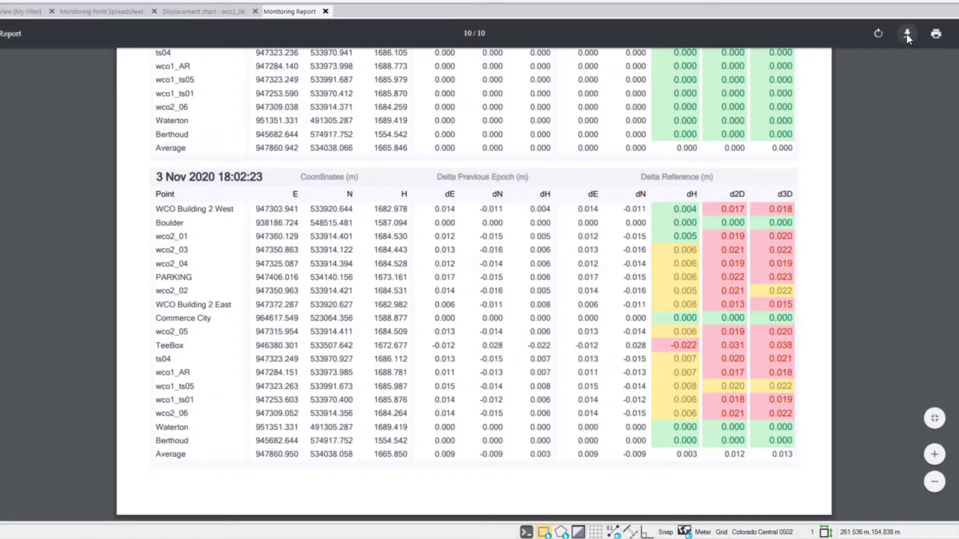
mouse_move(936, 34)
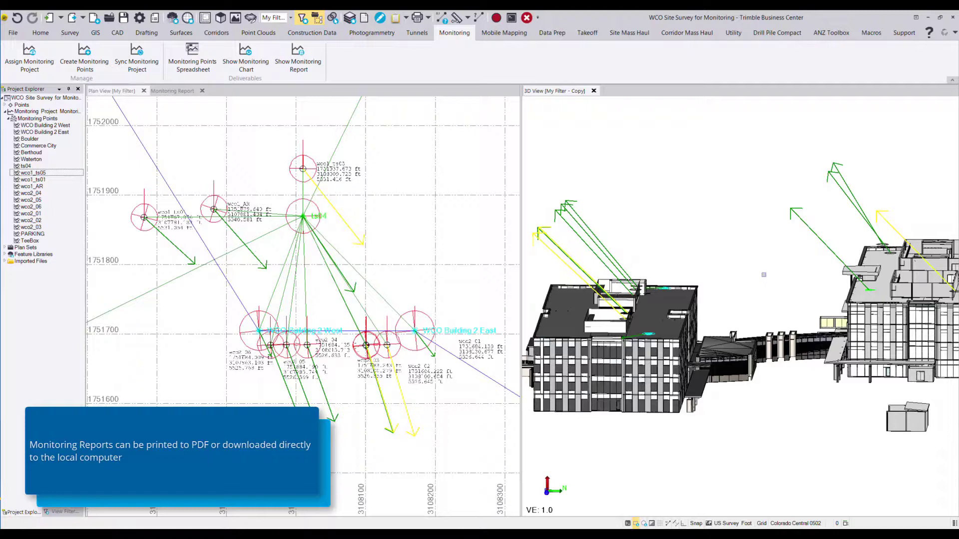
Open the Monitoring Report tab and scroll its flagged readings beside the 3D View
click(172, 90)
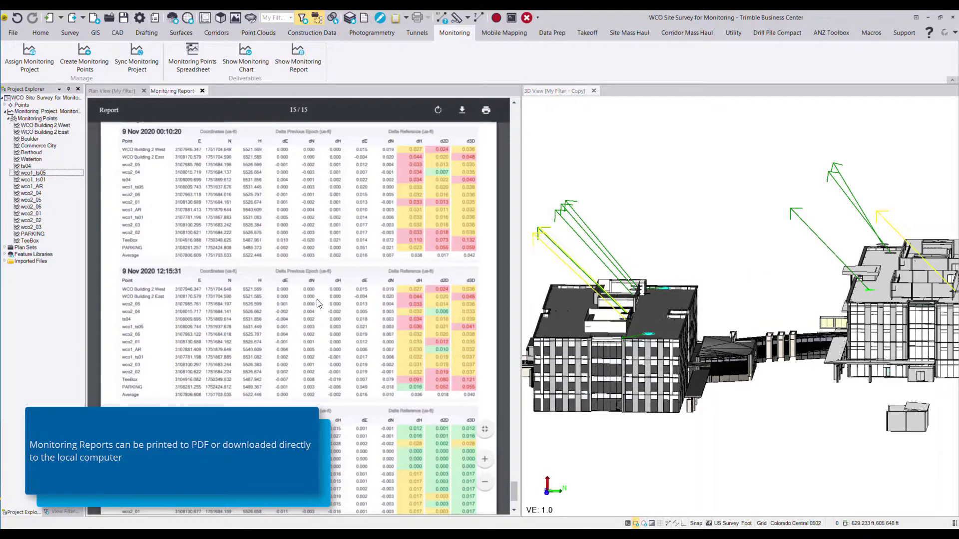
mouse_move(322, 324)
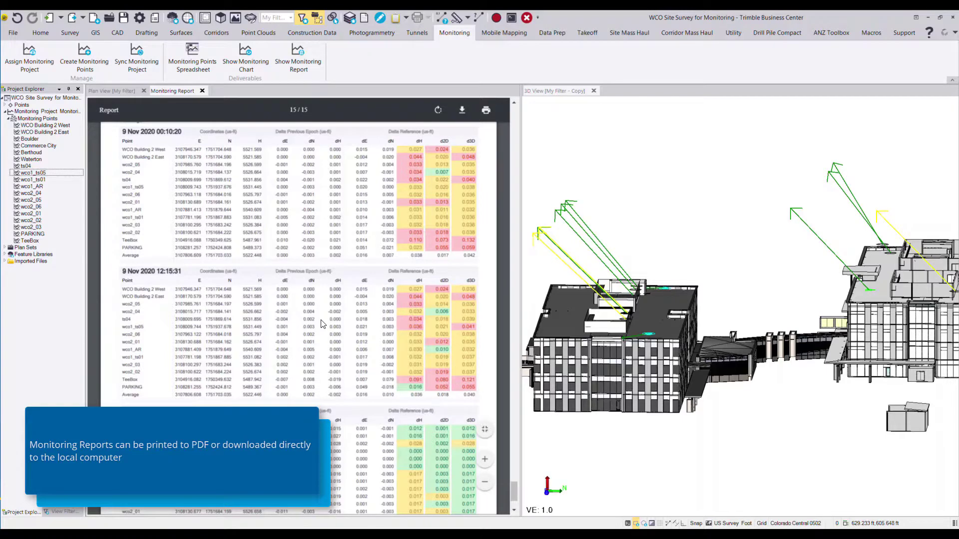
scroll(up, 3)
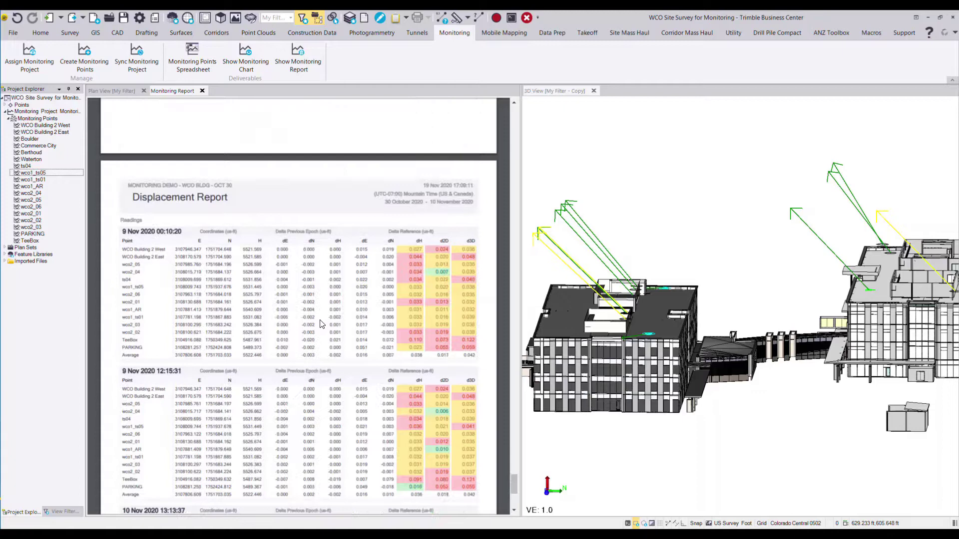
scroll(up, 3)
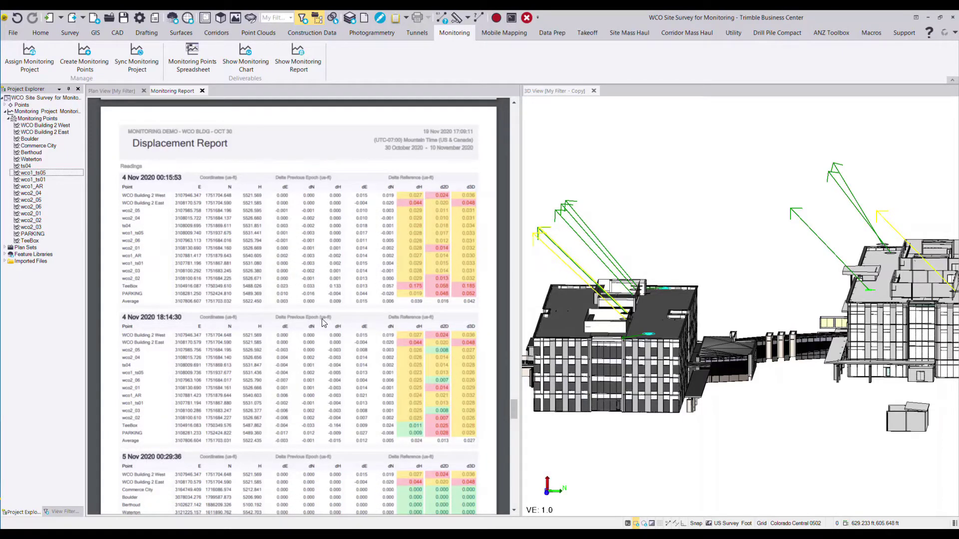